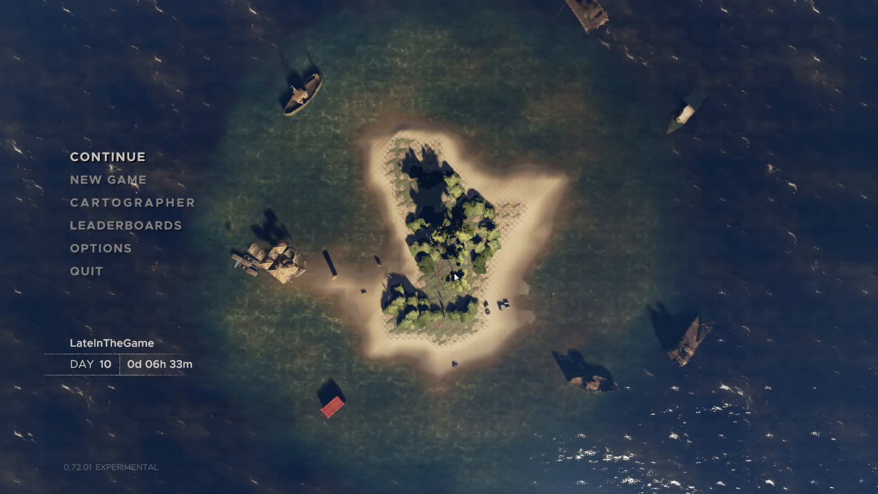
pyautogui.moveTo(135, 453)
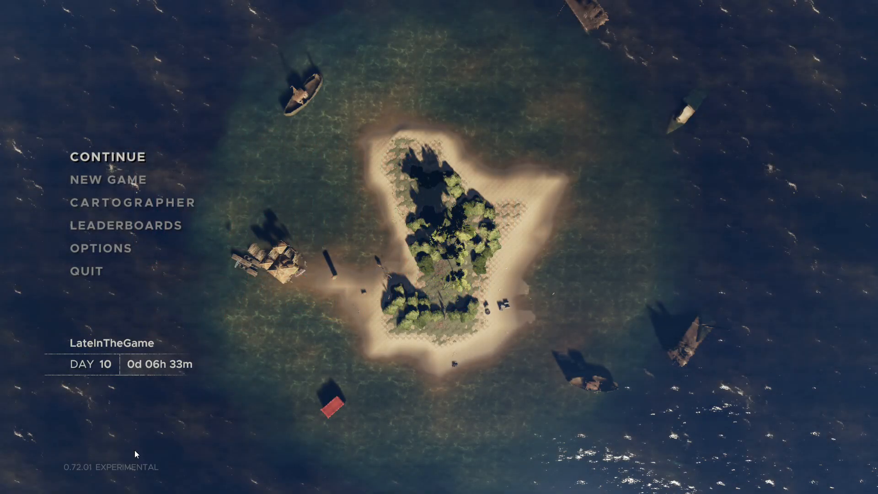
pyautogui.moveTo(154, 477)
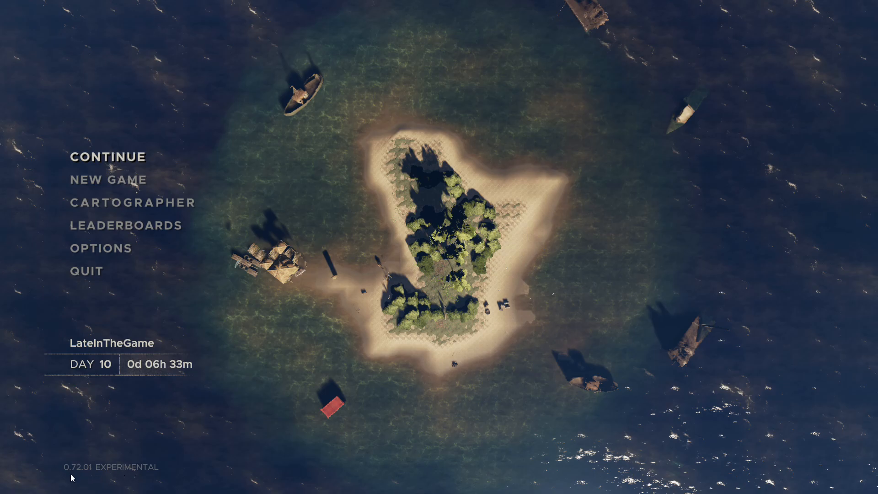
pyautogui.moveTo(148, 476)
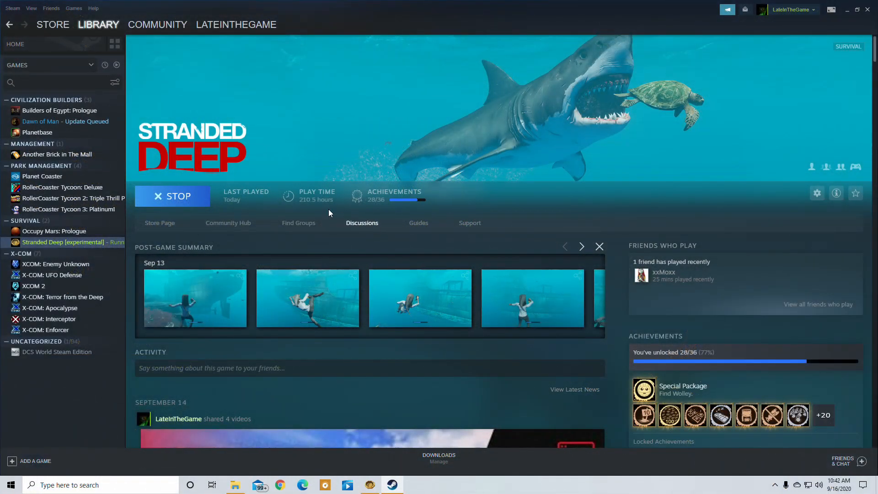
pyautogui.moveTo(367, 228)
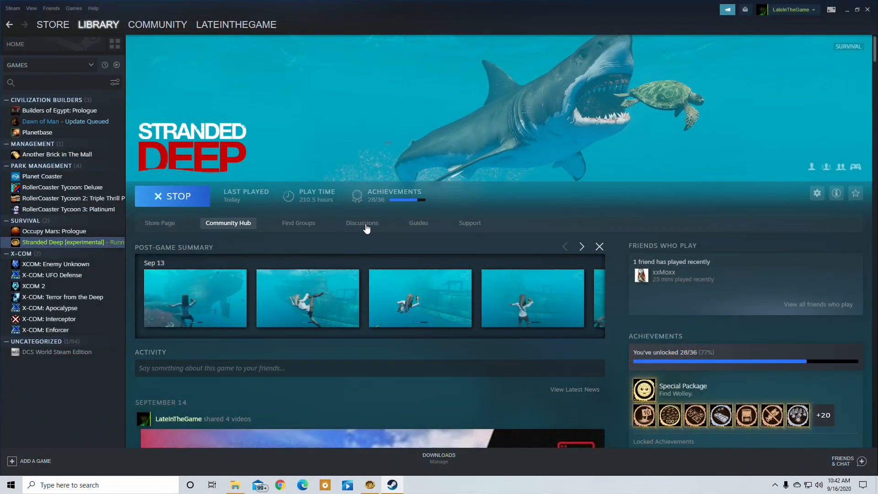
# Reach Stranded Deep's Steam Properties BETAS section showing the experimental branch opted into
pyautogui.click(817, 193)
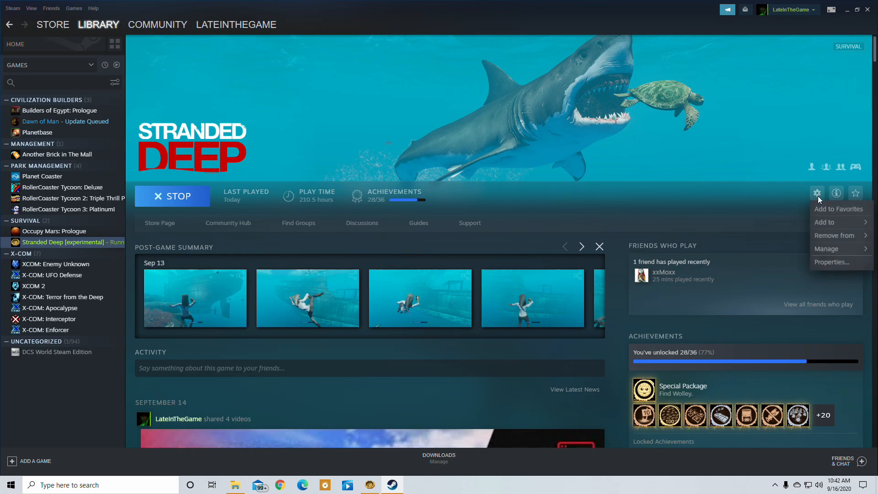
pyautogui.click(832, 262)
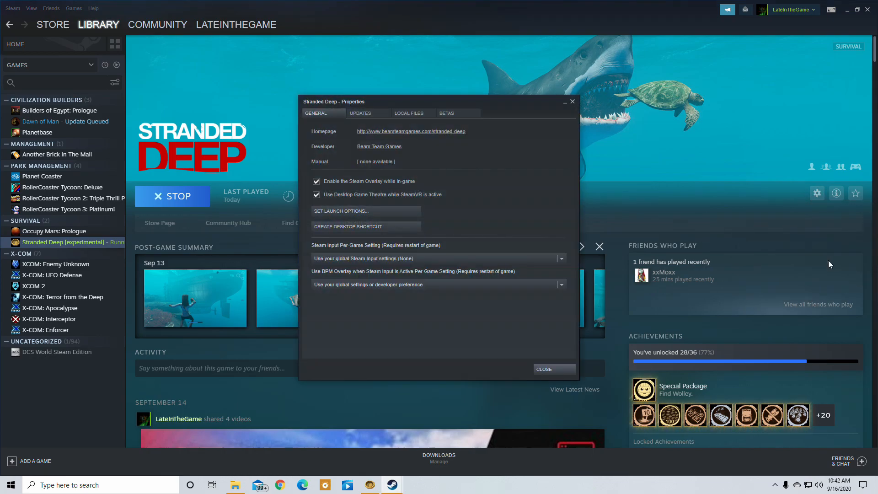
pyautogui.click(446, 112)
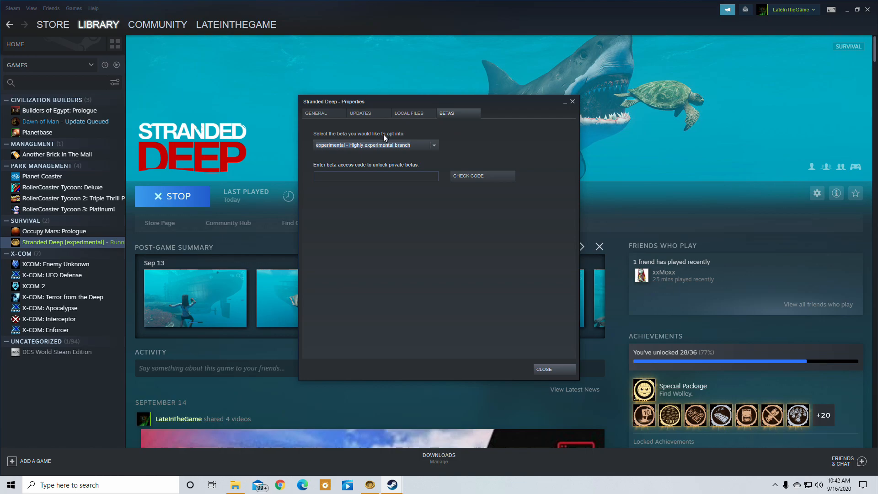
pyautogui.moveTo(406, 153)
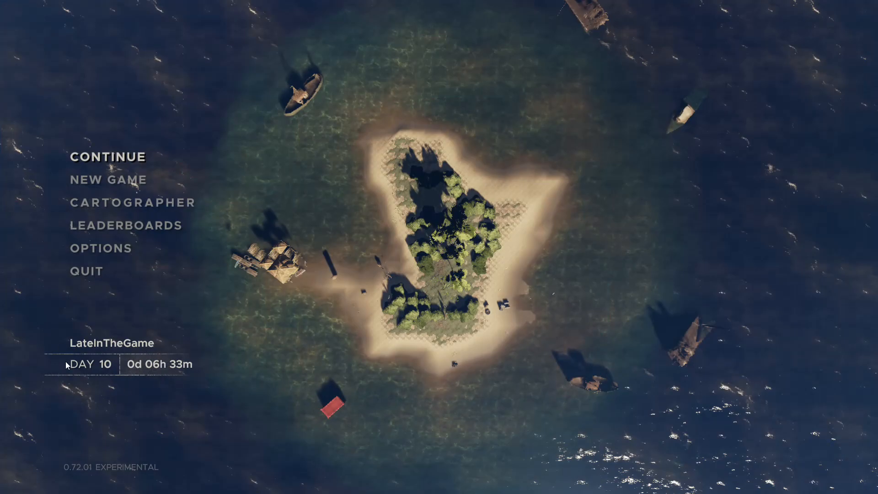
pyautogui.moveTo(64, 376)
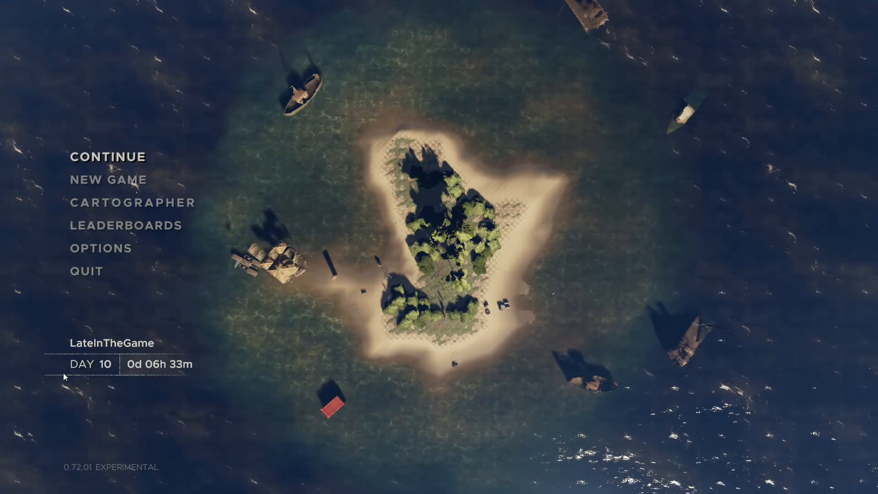
pyautogui.moveTo(127, 378)
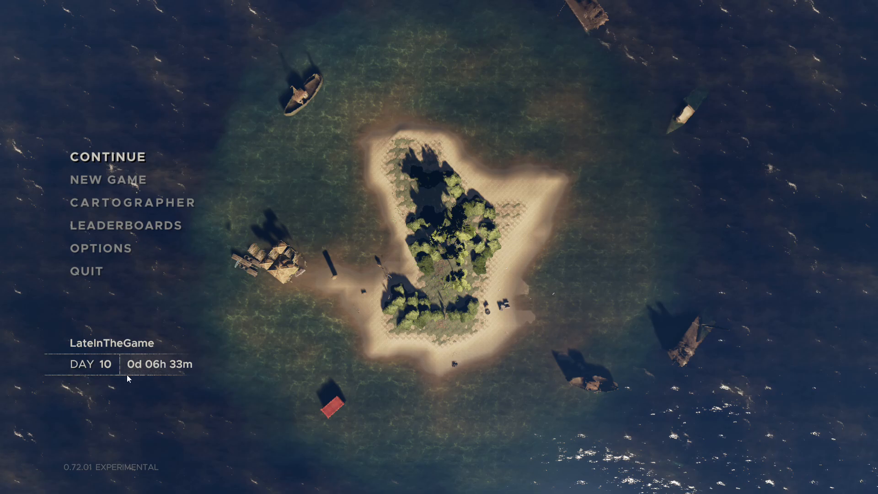
pyautogui.moveTo(196, 309)
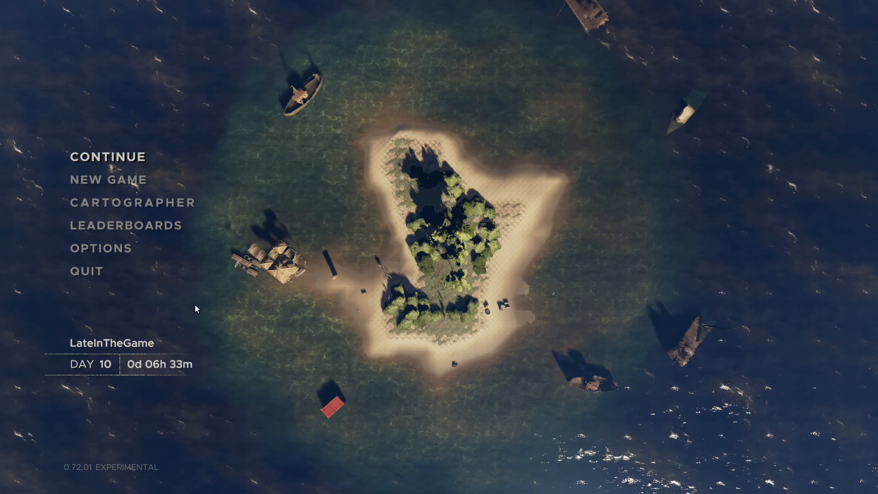
# View the leaderboards' most time played rankings, then the Cartographer world map
pyautogui.click(124, 225)
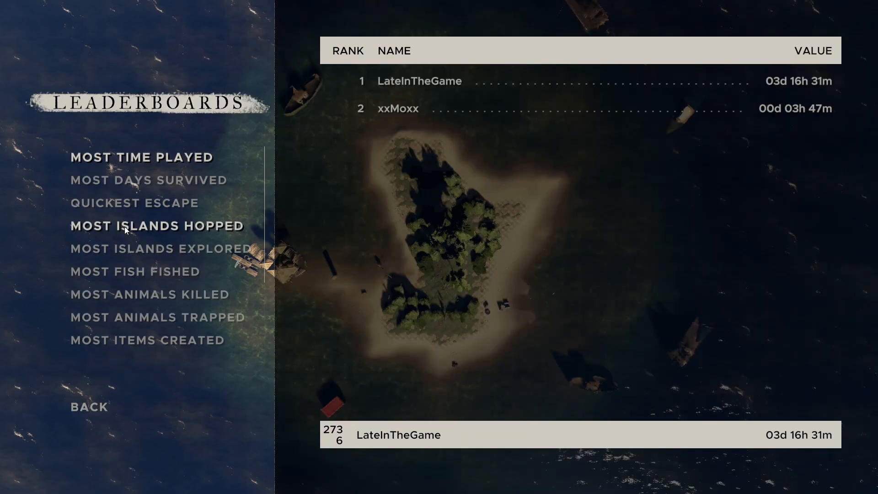
pyautogui.click(142, 156)
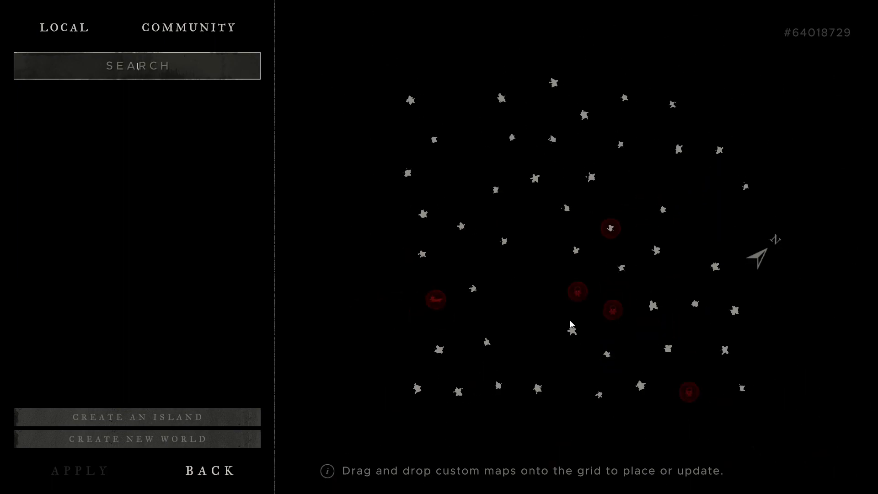
pyautogui.moveTo(557, 317)
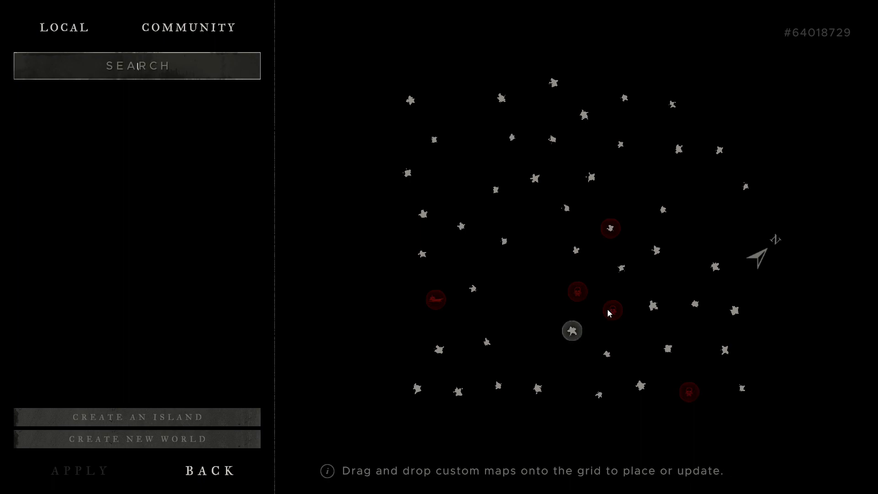
pyautogui.moveTo(333, 334)
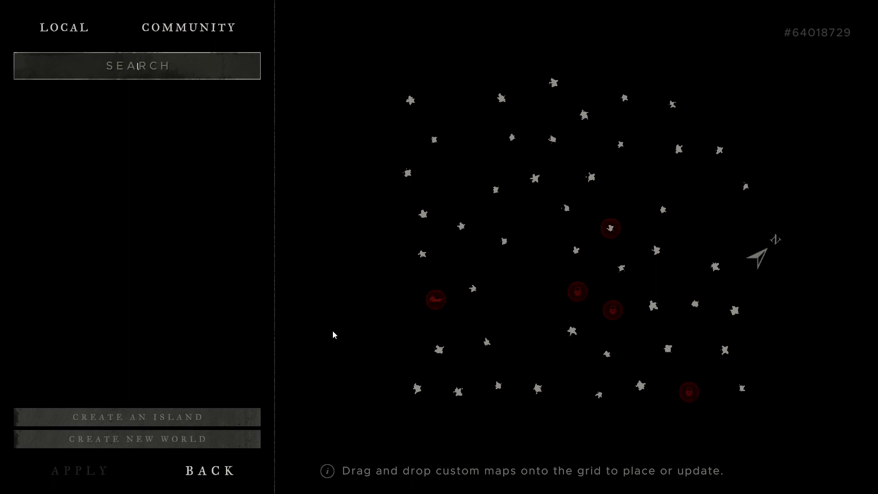
pyautogui.moveTo(136, 417)
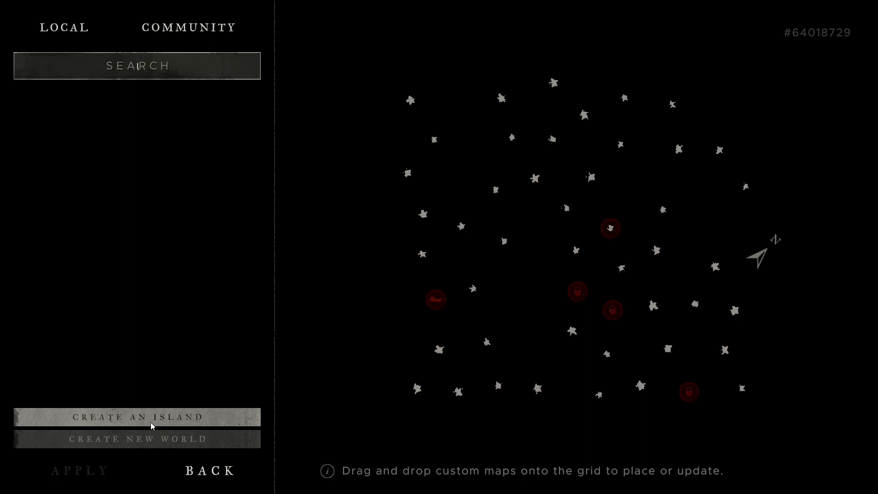
pyautogui.moveTo(136, 439)
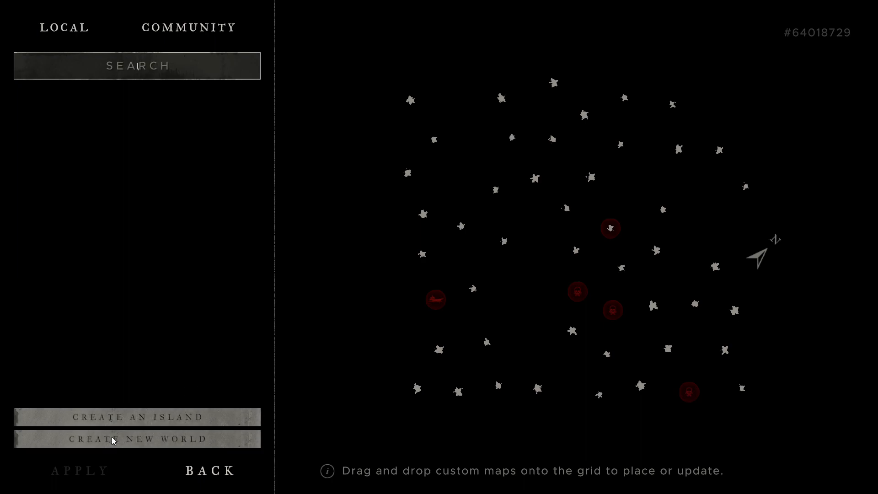
pyautogui.moveTo(538, 246)
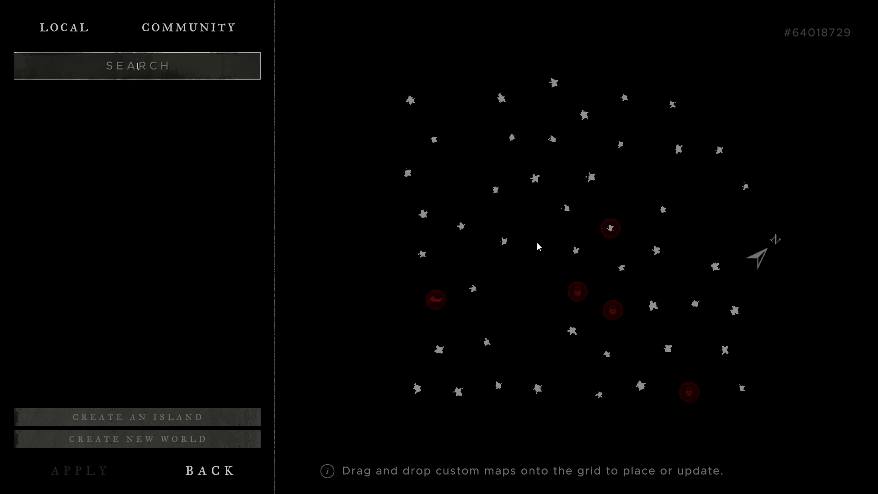
pyautogui.moveTo(528, 249)
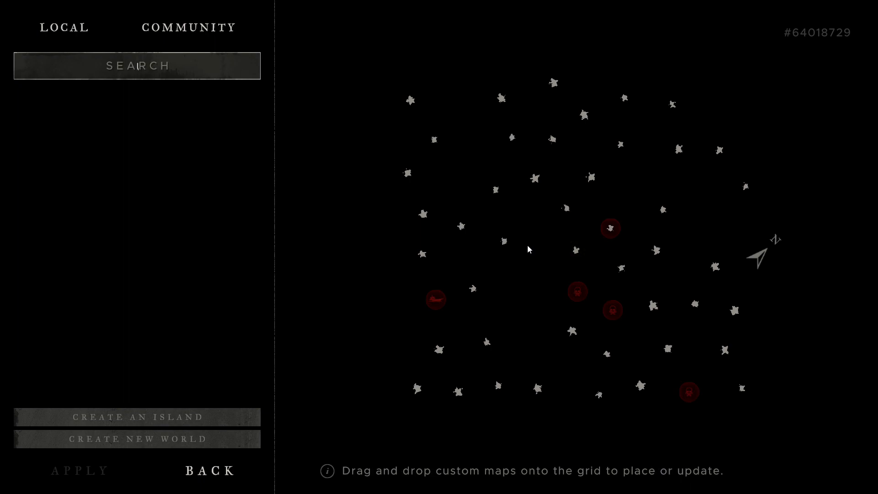
pyautogui.moveTo(191, 338)
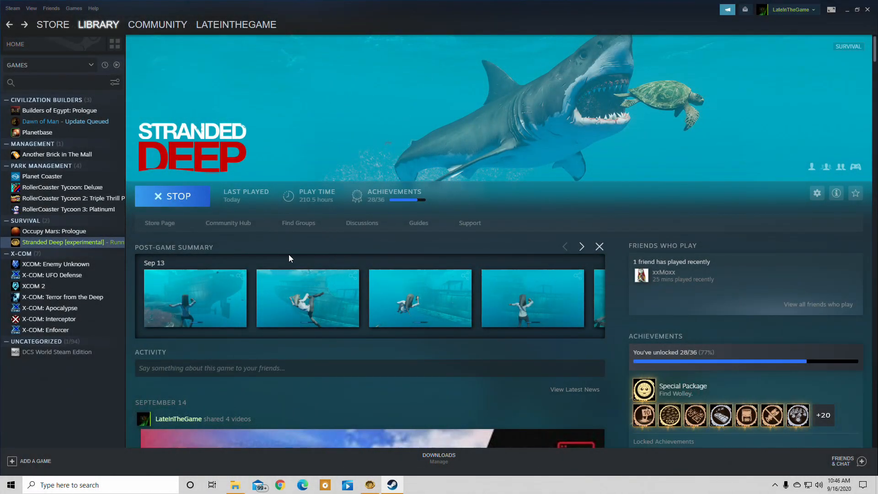
pyautogui.moveTo(228, 223)
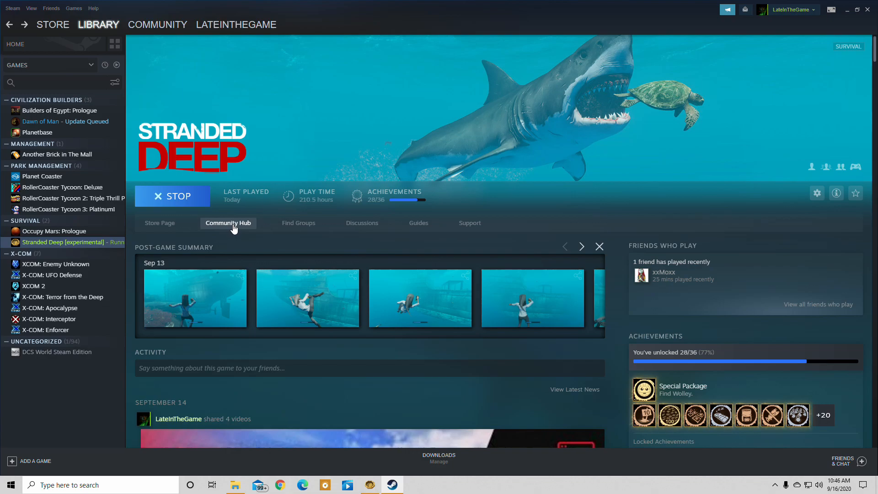
# Browse the Stranded Deep Steam Workshop island maps such as Rock no roll
pyautogui.click(227, 223)
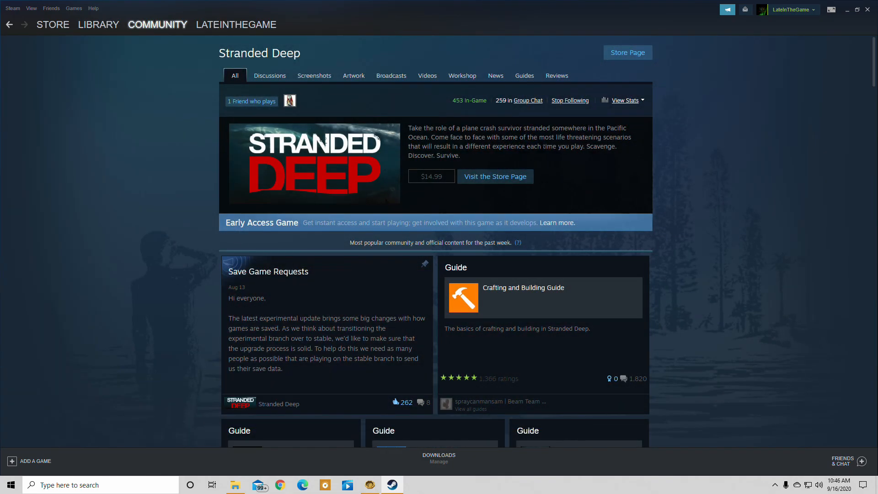
pyautogui.moveTo(462, 76)
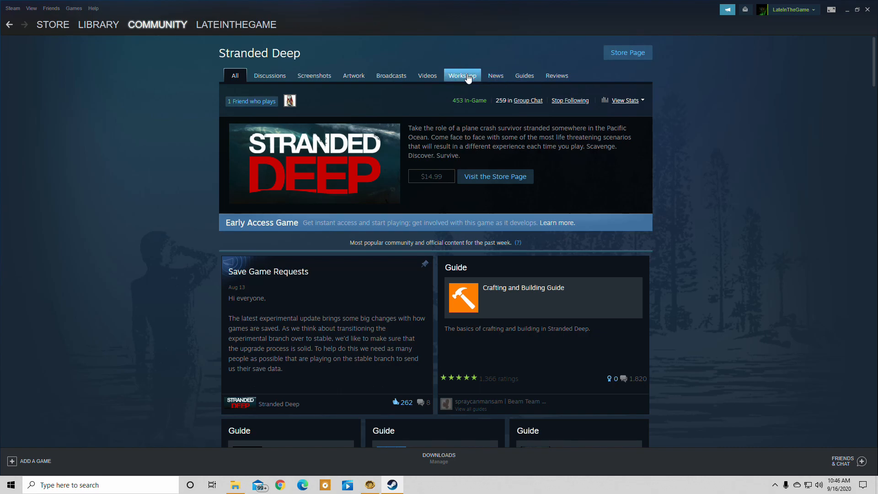
pyautogui.click(462, 75)
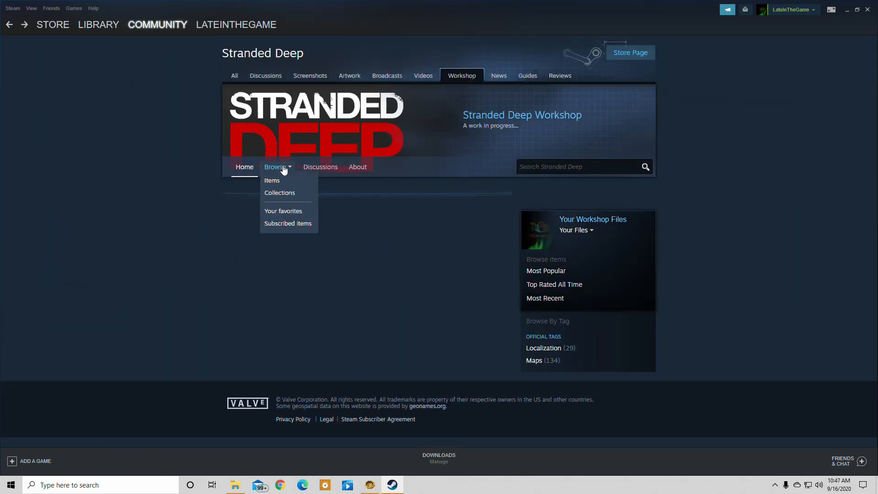
pyautogui.click(271, 181)
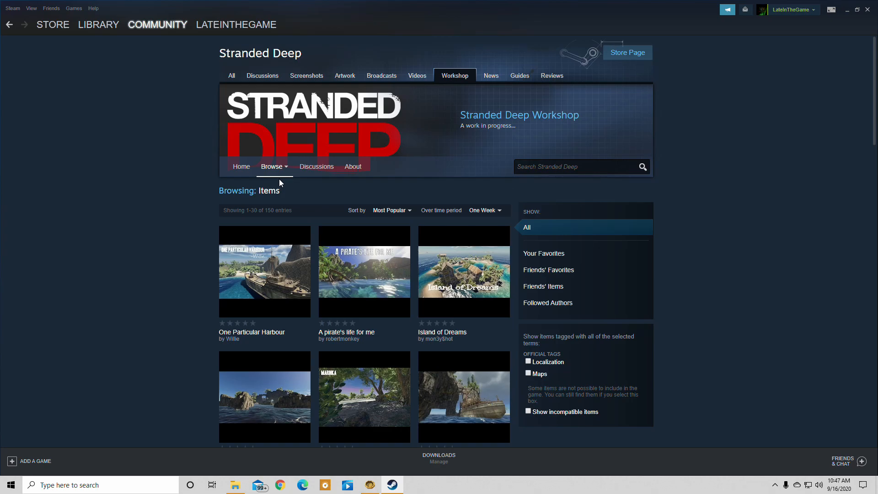
pyautogui.scroll(-3)
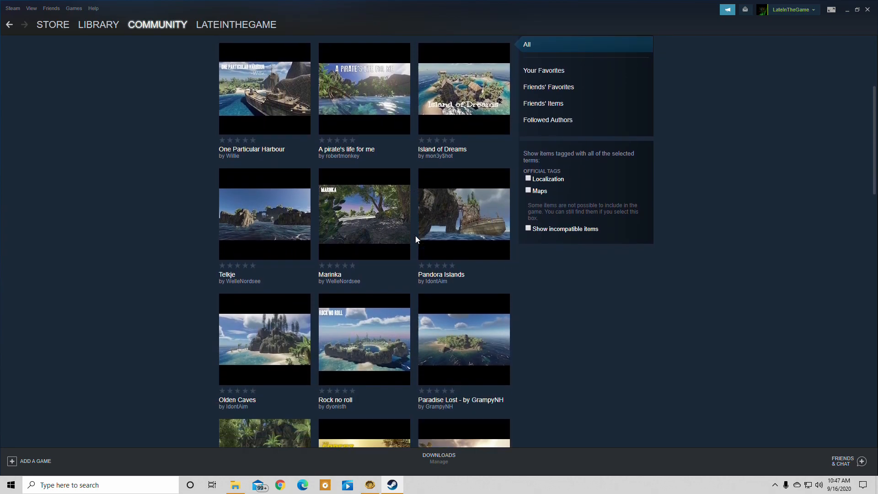
pyautogui.scroll(-3)
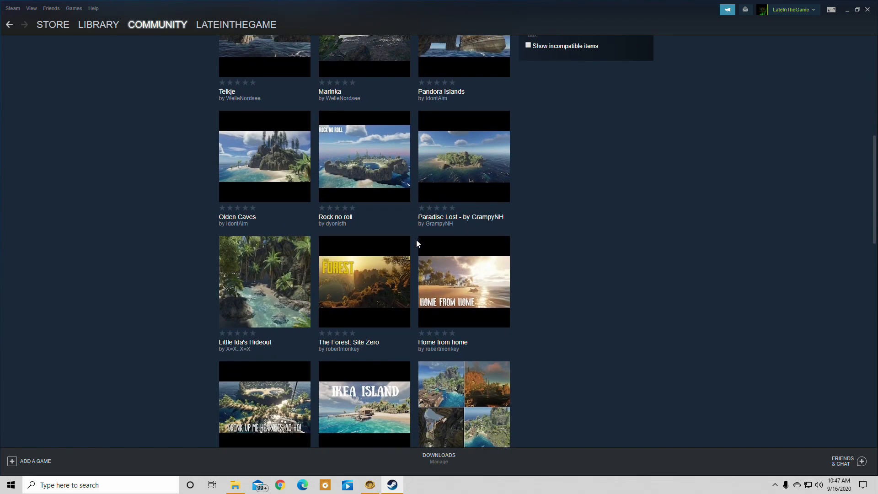
pyautogui.moveTo(364, 168)
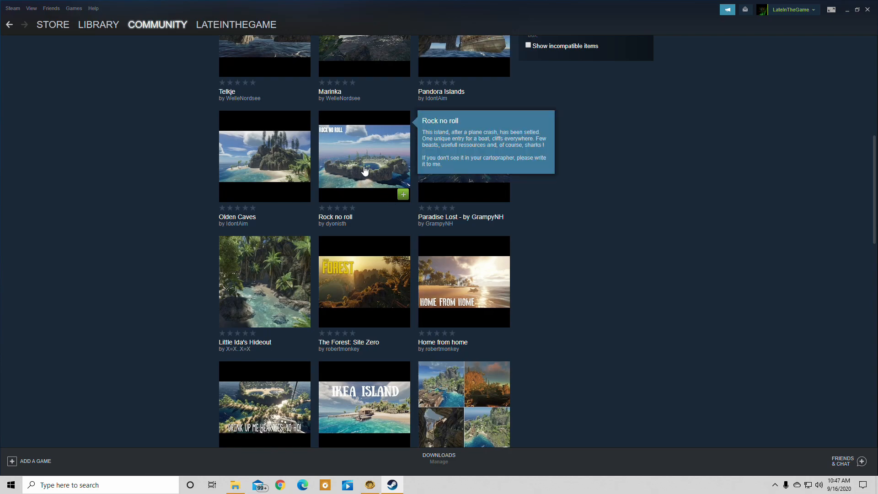
pyautogui.moveTo(396, 186)
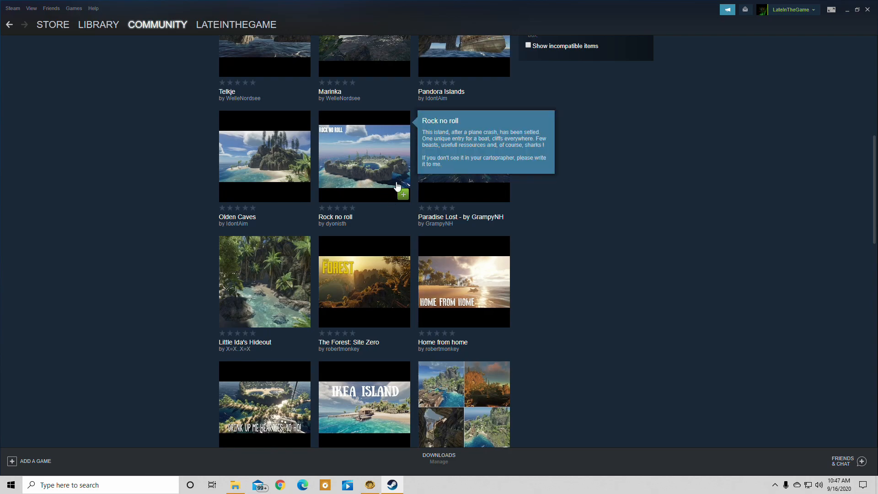
pyautogui.moveTo(402, 197)
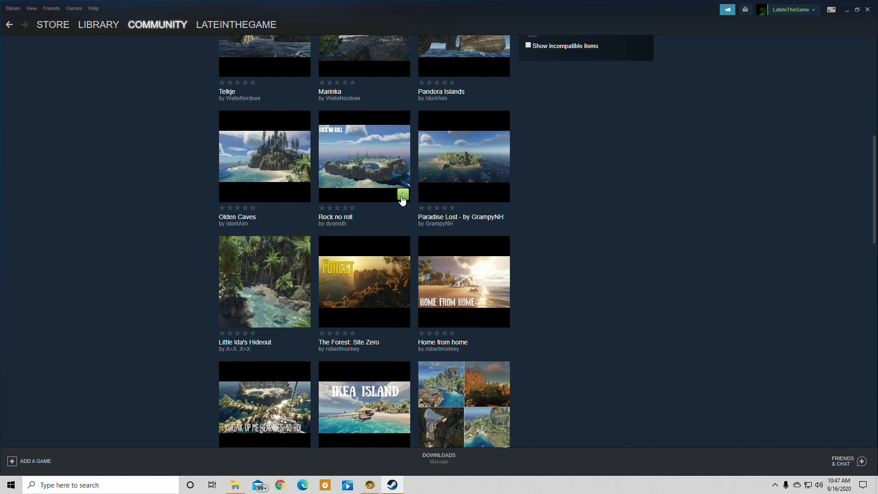
pyautogui.moveTo(390, 469)
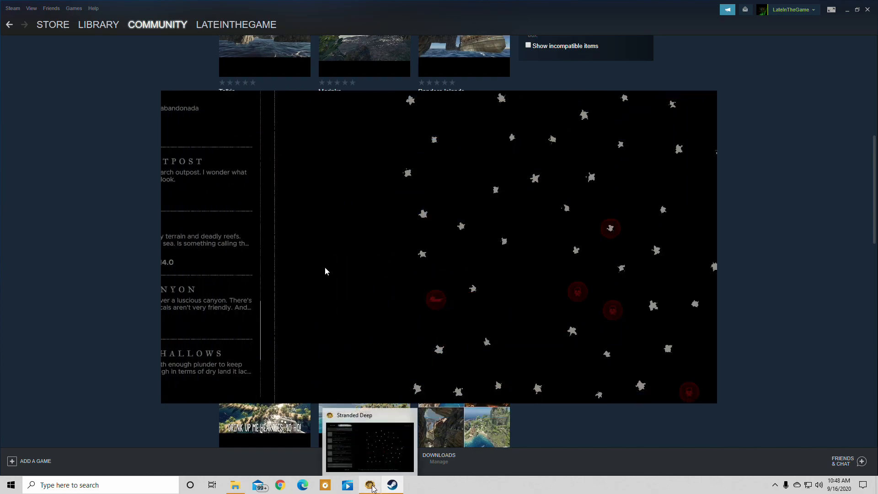
# Return to the game and inspect an island on the world grid, then deselect it
pyautogui.click(369, 442)
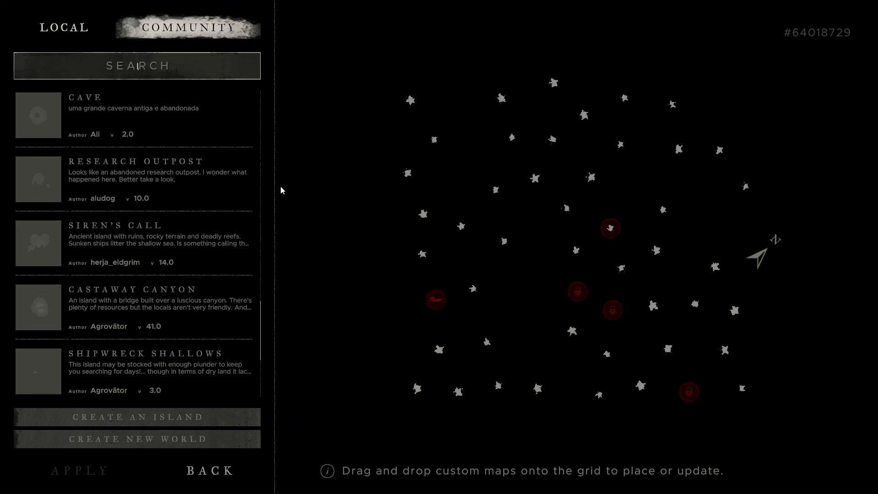
pyautogui.moveTo(168, 377)
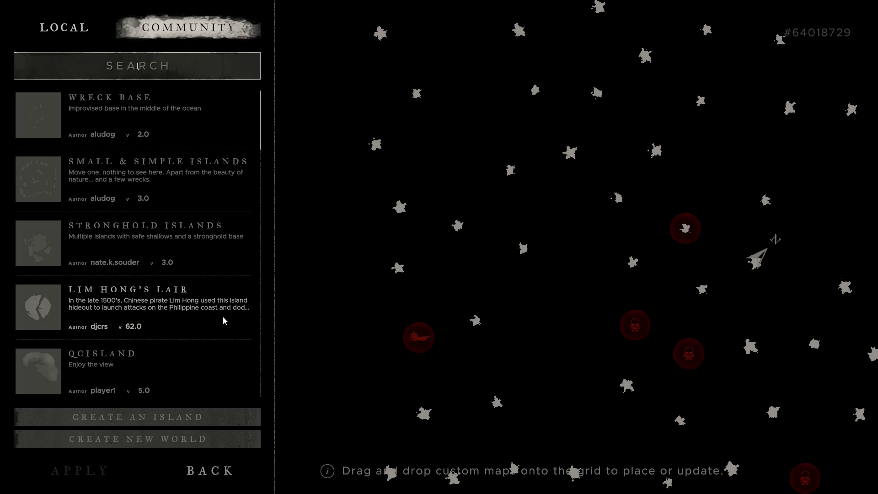
pyautogui.click(399, 206)
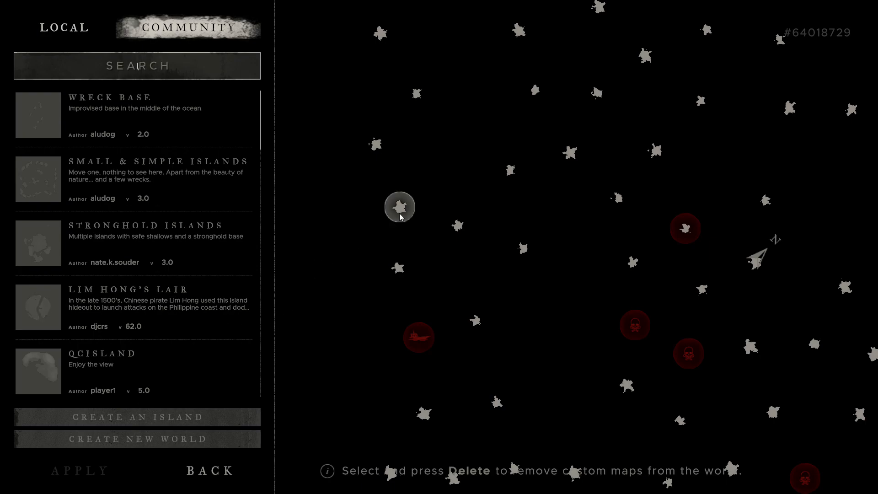
pyautogui.click(399, 206)
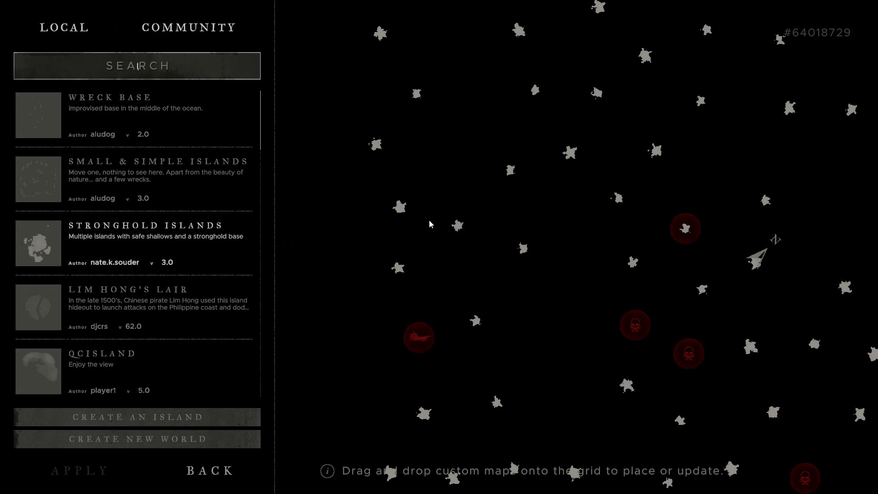
pyautogui.moveTo(401, 242)
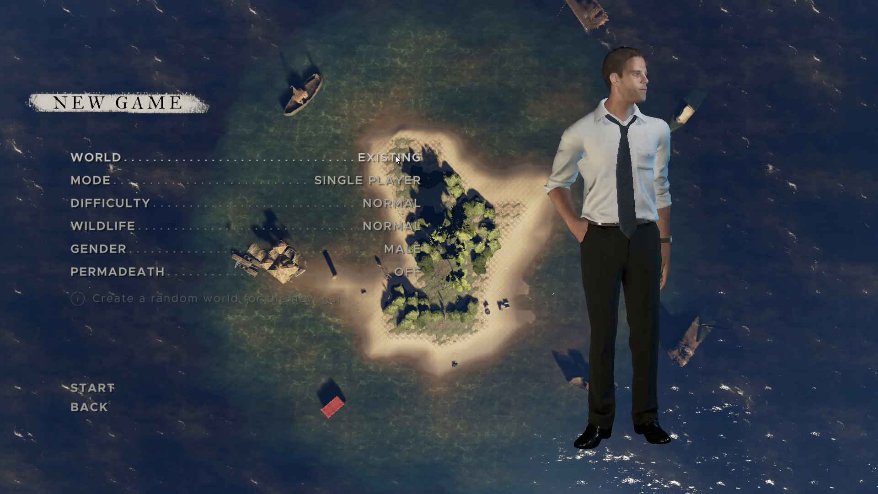
# Cycle World and Mode through Random and Cooperative back to Existing and Single Player
pyautogui.click(389, 157)
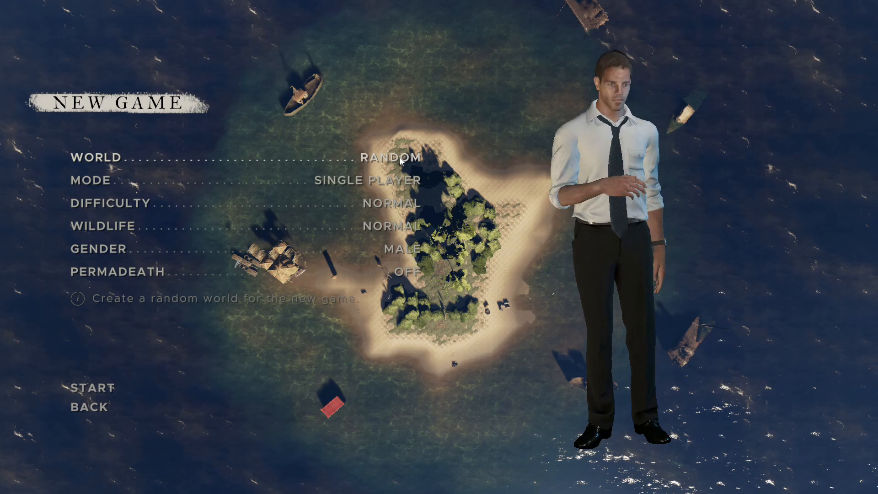
pyautogui.click(390, 157)
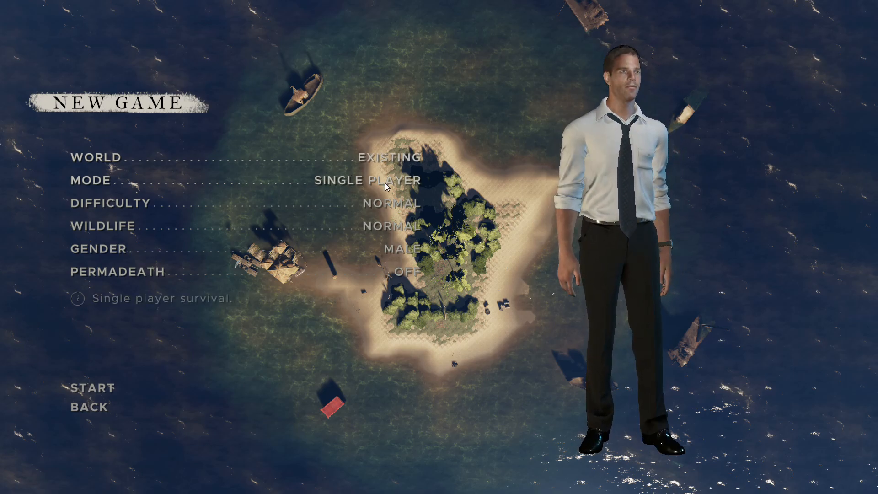
pyautogui.click(368, 180)
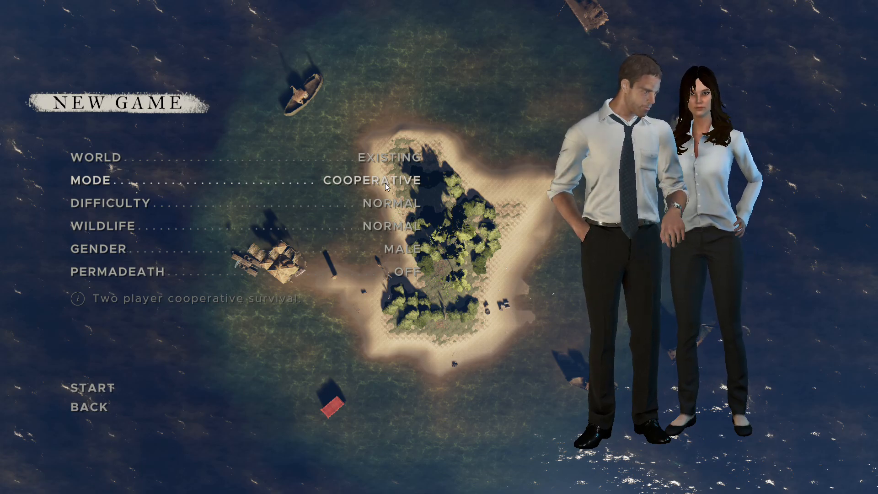
pyautogui.click(370, 180)
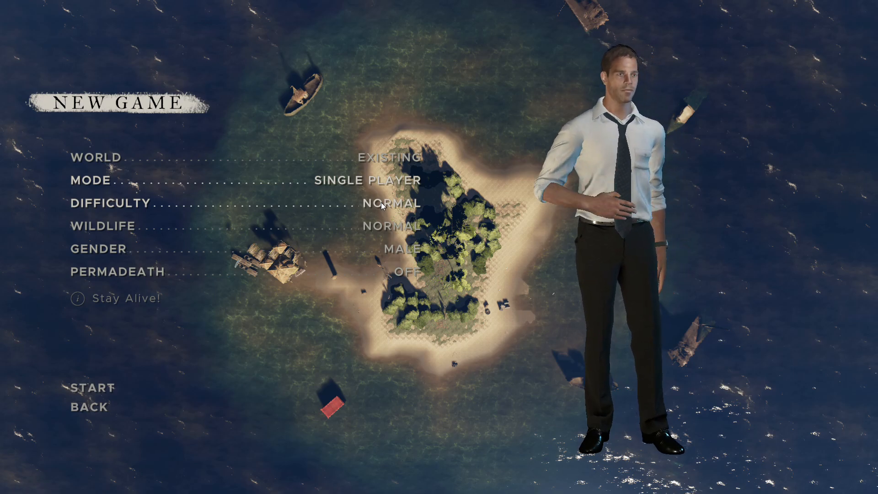
# Set Difficulty to Hard, Wildlife to Removed, and change the character's gender
pyautogui.click(385, 202)
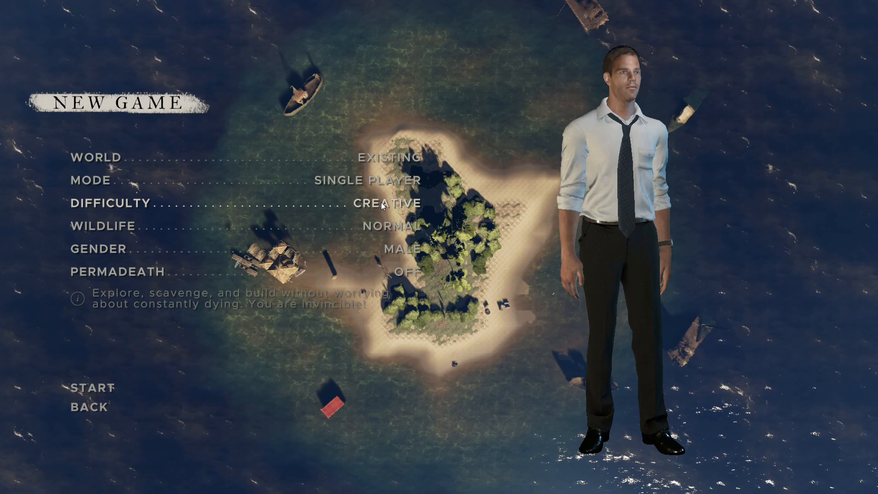
pyautogui.click(387, 203)
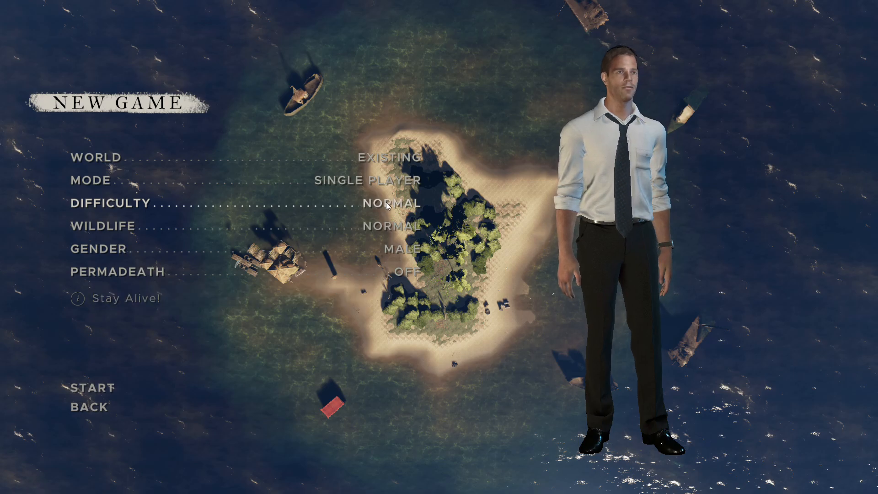
pyautogui.click(389, 202)
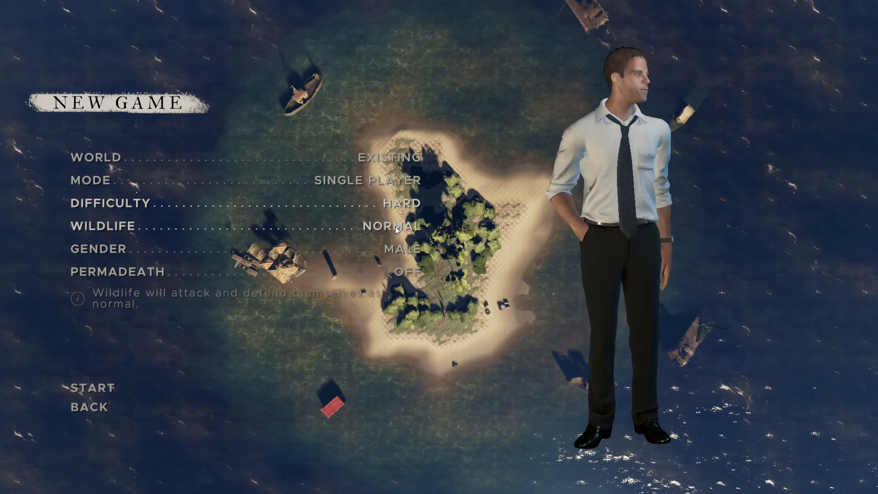
pyautogui.click(395, 226)
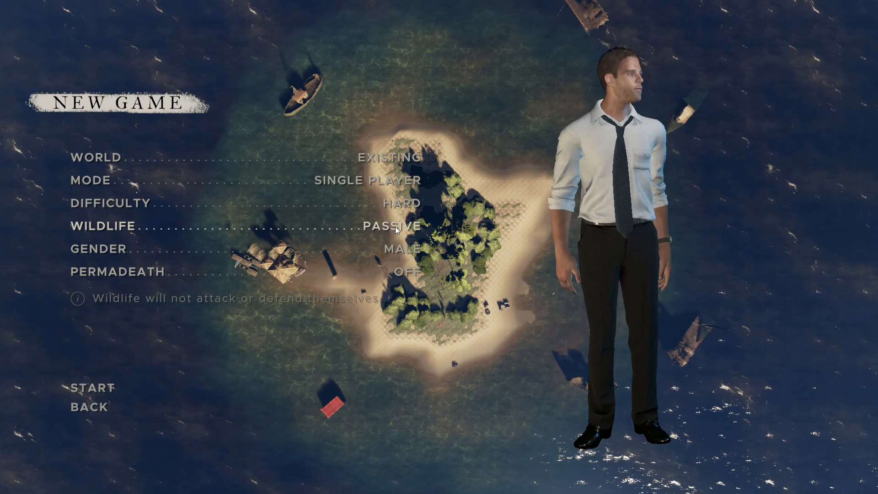
pyautogui.click(394, 226)
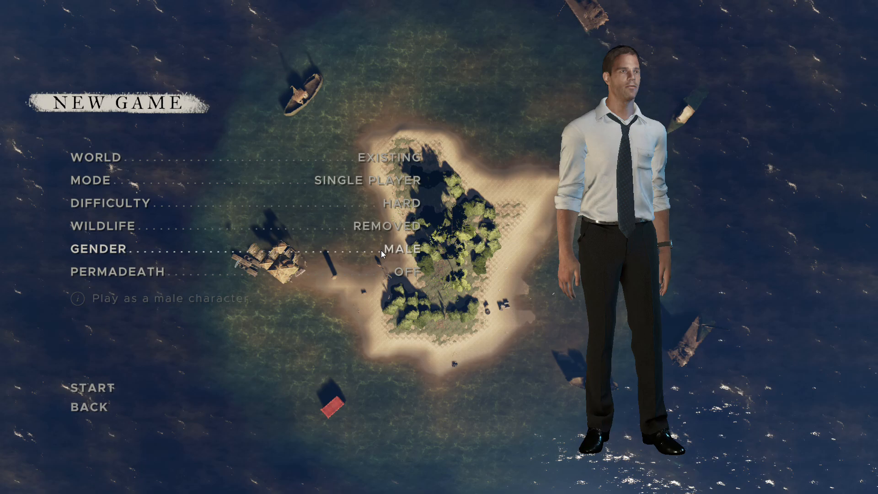
pyautogui.click(400, 248)
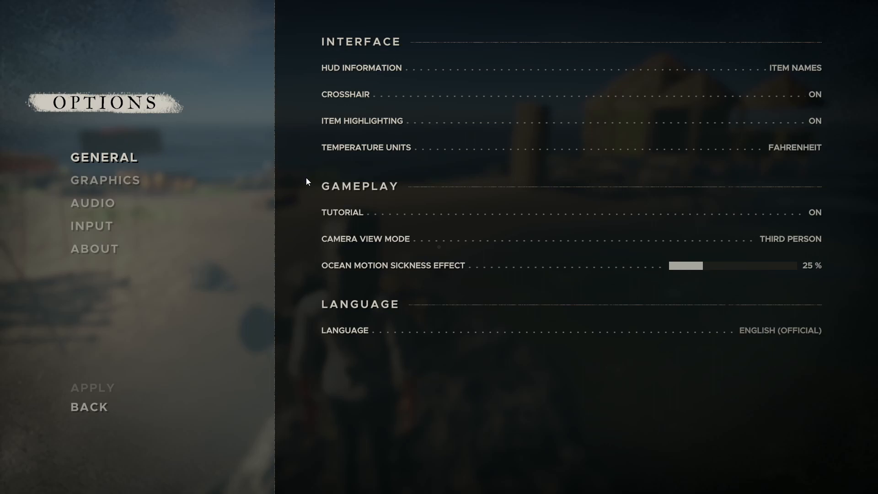
pyautogui.moveTo(404, 74)
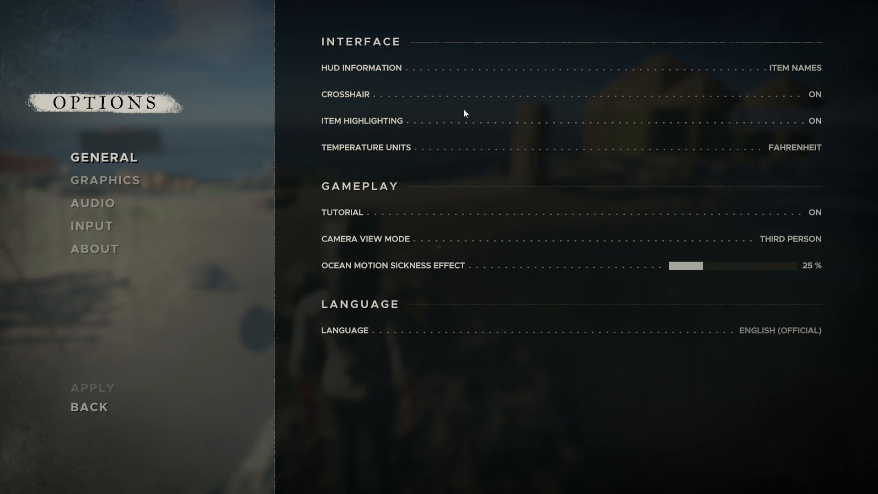
pyautogui.moveTo(748, 73)
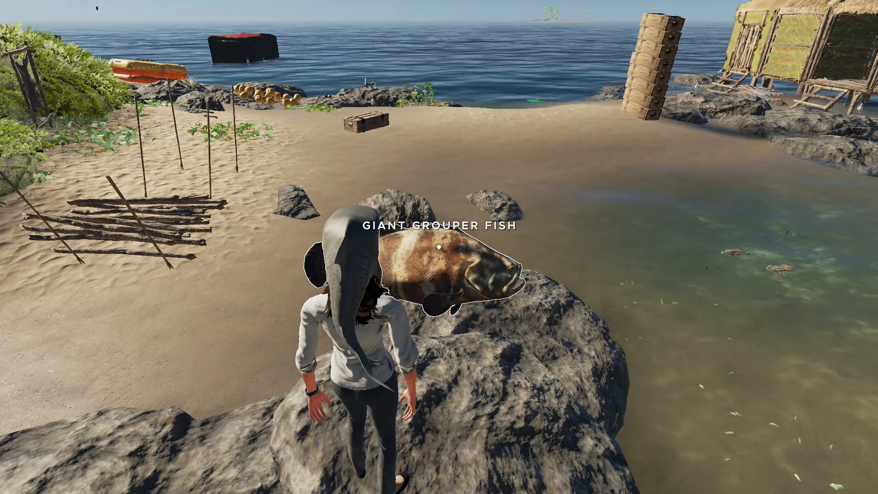
# From the pause menu, set Camera View Mode to First Person in General options
pyautogui.press('Escape')
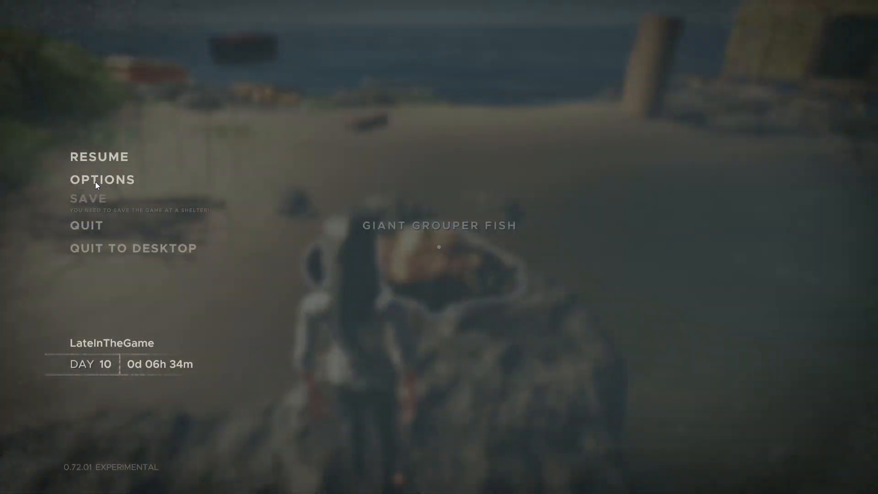
pyautogui.click(102, 179)
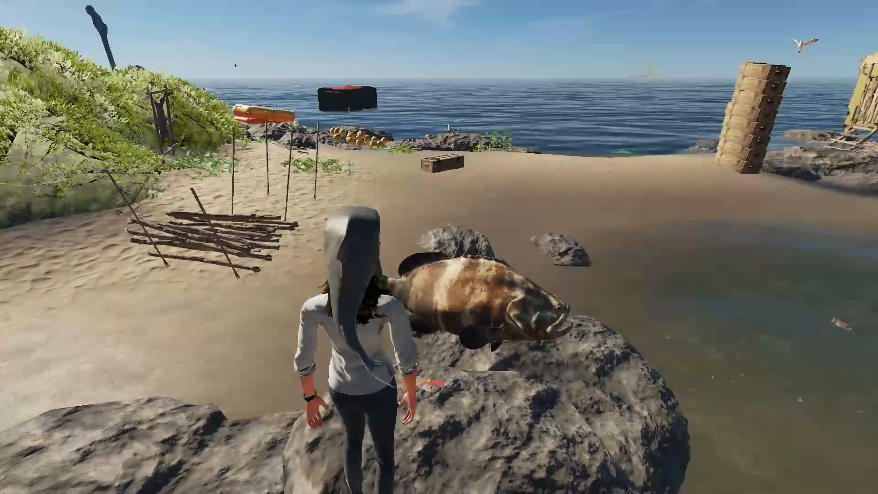
pyautogui.moveTo(439, 247)
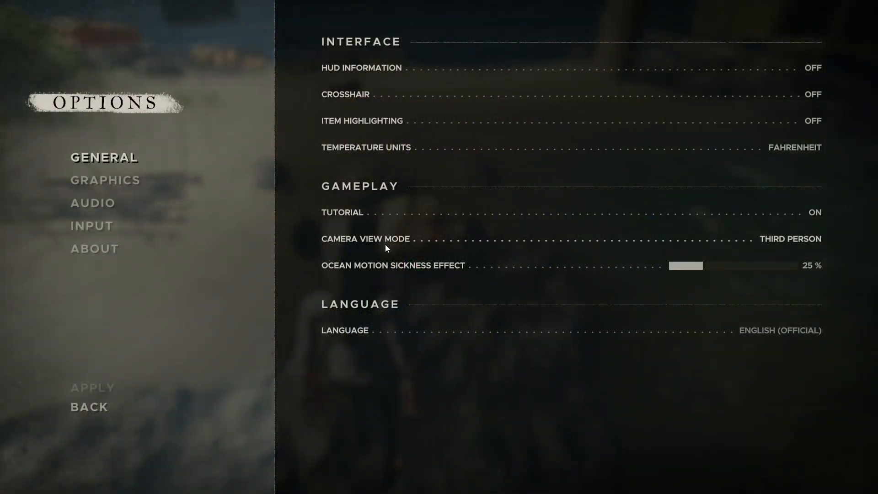
pyautogui.moveTo(764, 243)
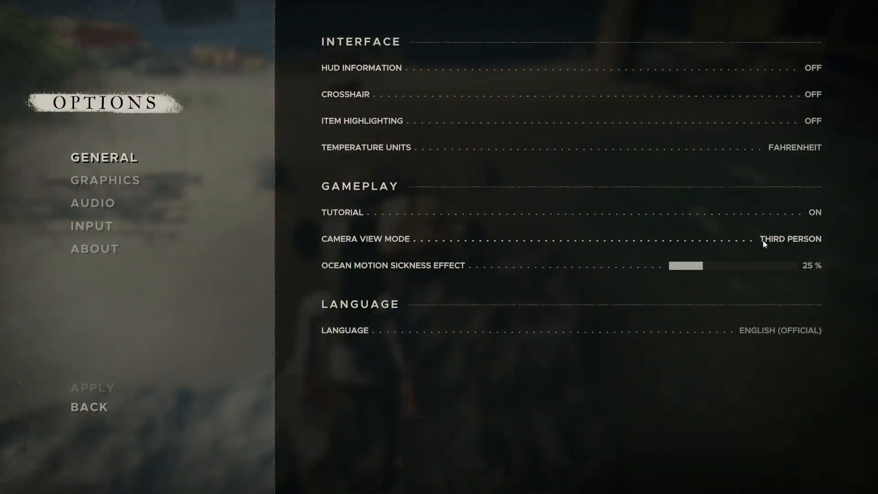
pyautogui.click(790, 239)
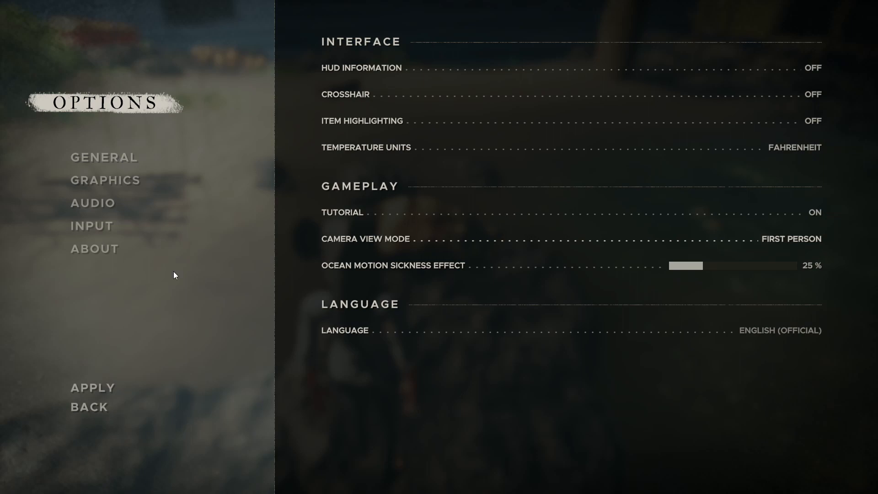
pyautogui.click(89, 406)
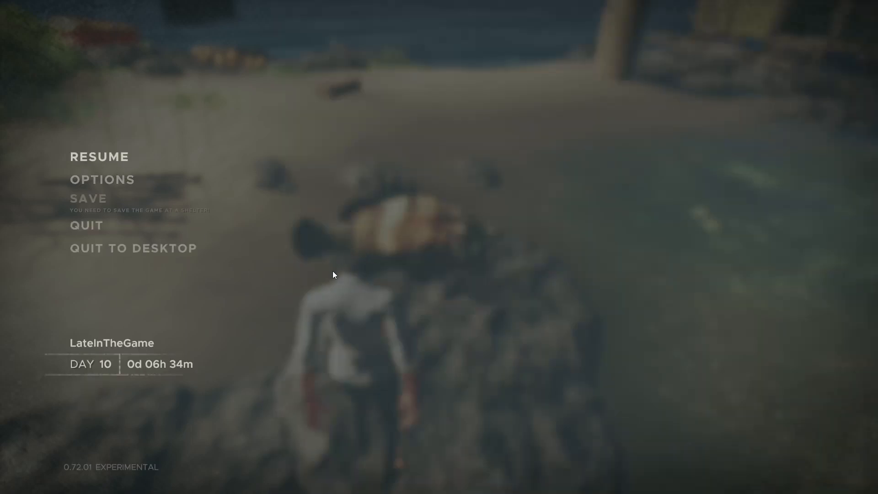
pyautogui.click(99, 156)
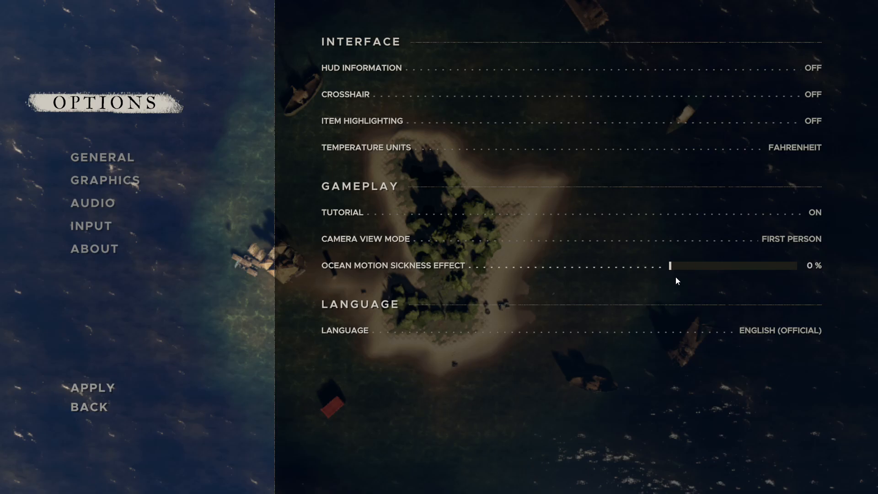
pyautogui.moveTo(369, 310)
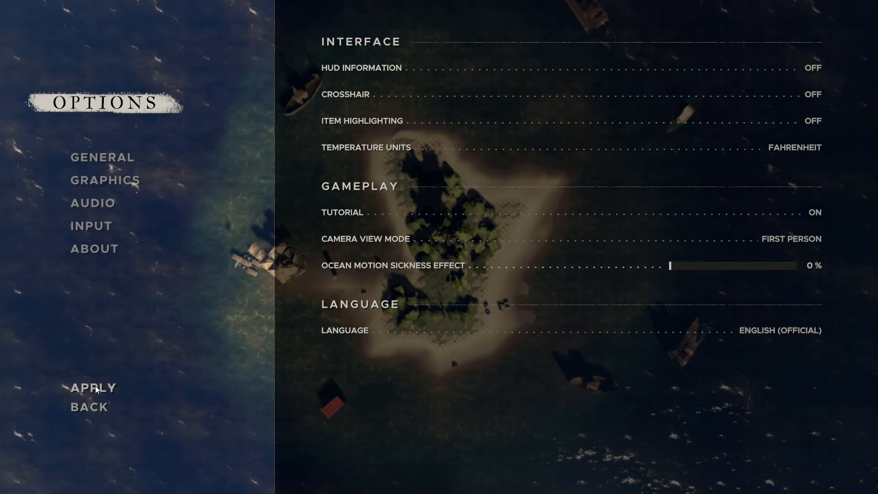
# Apply the 0% Ocean Motion Sickness Effect setting and resume sailing the raft
pyautogui.click(88, 407)
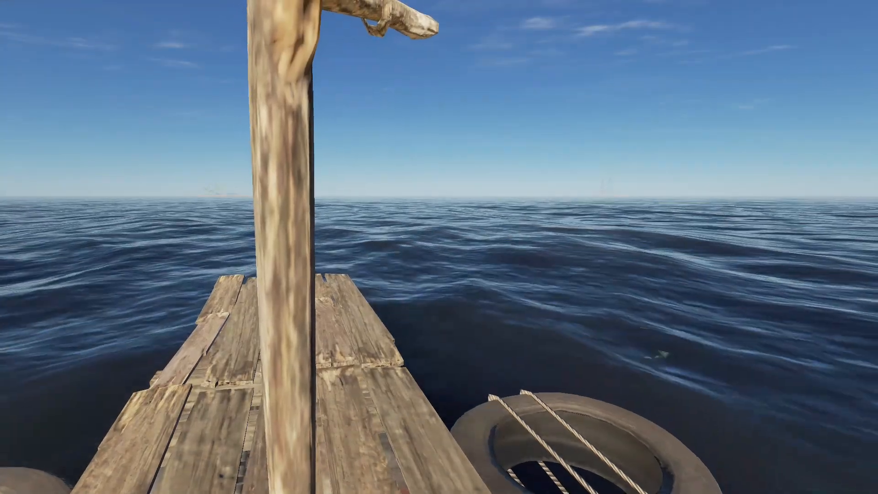
pyautogui.moveTo(439, 247)
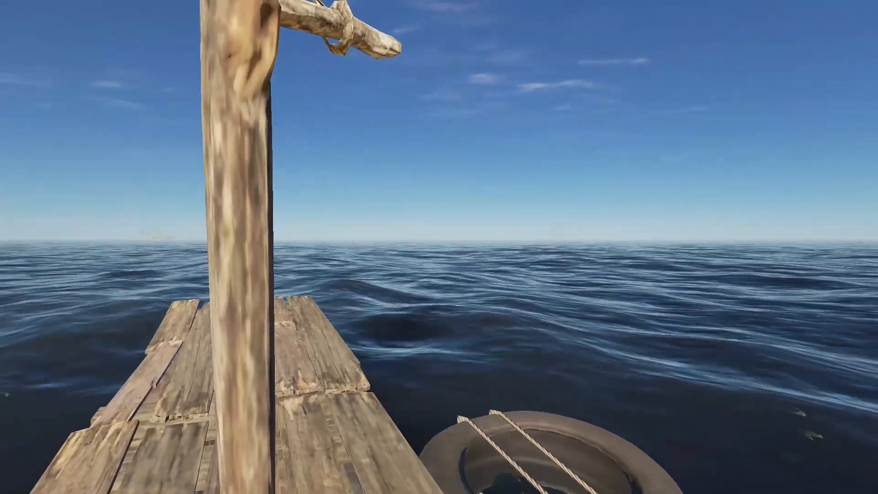
pyautogui.moveTo(439, 247)
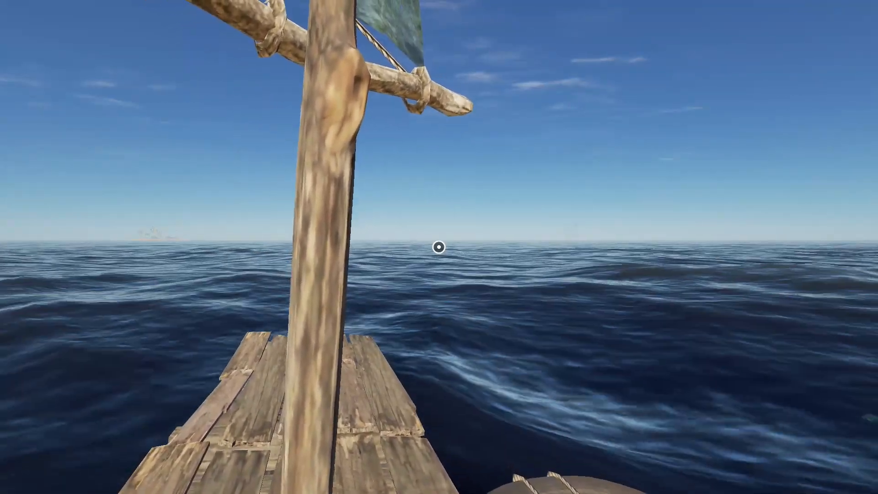
pyautogui.moveTo(439, 247)
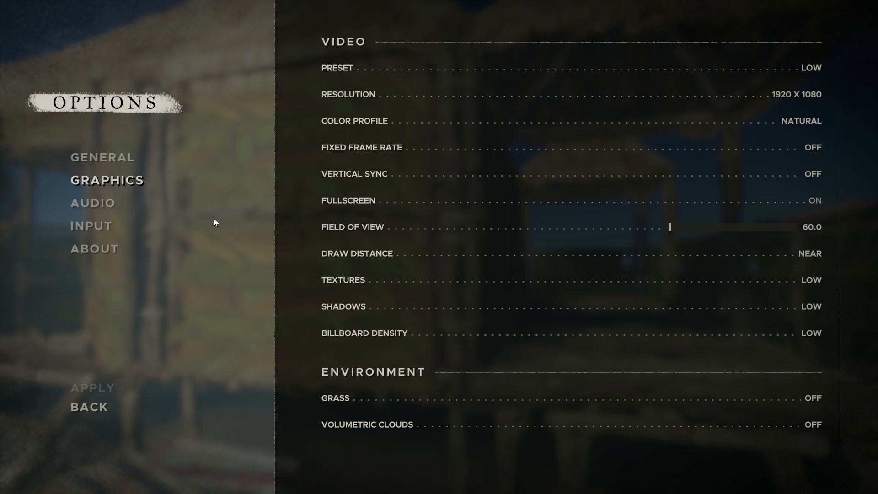
pyautogui.moveTo(479, 107)
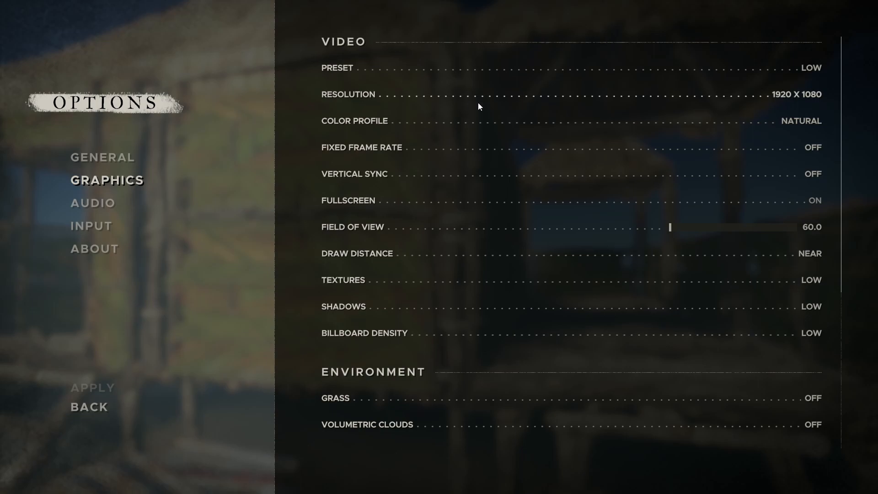
pyautogui.moveTo(806, 73)
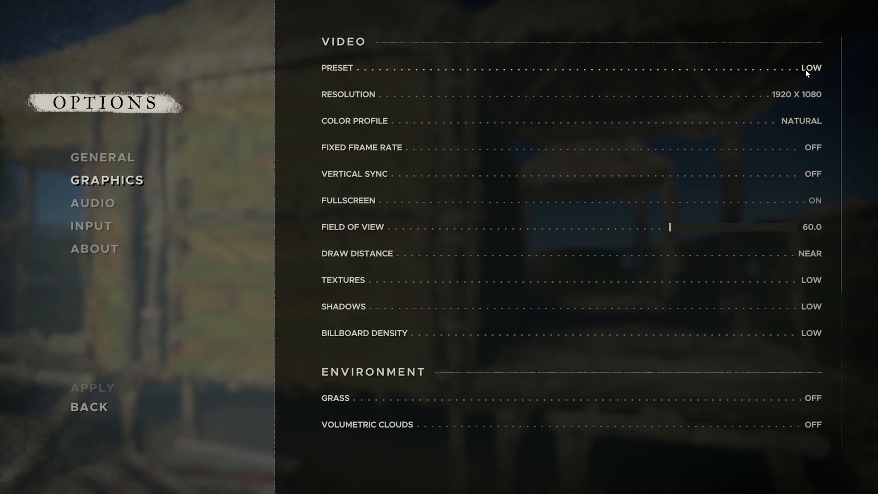
# Step the graphics quality preset up from Low past Medium
pyautogui.click(810, 68)
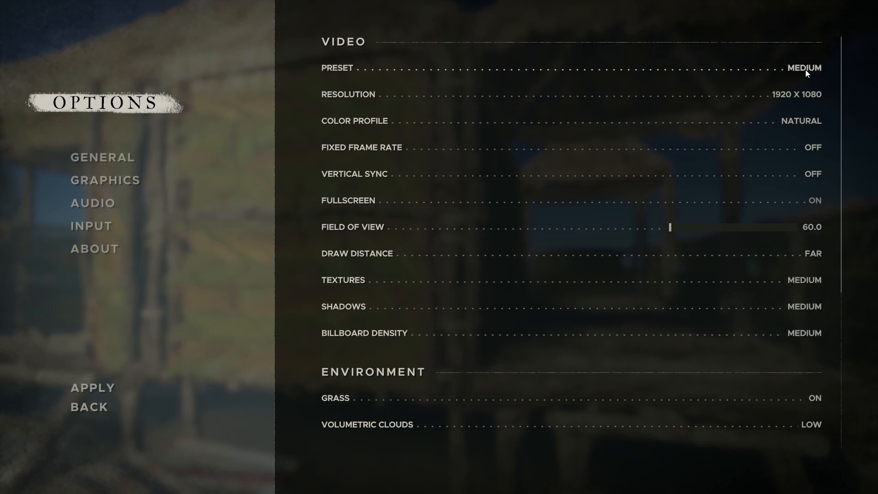
pyautogui.click(803, 67)
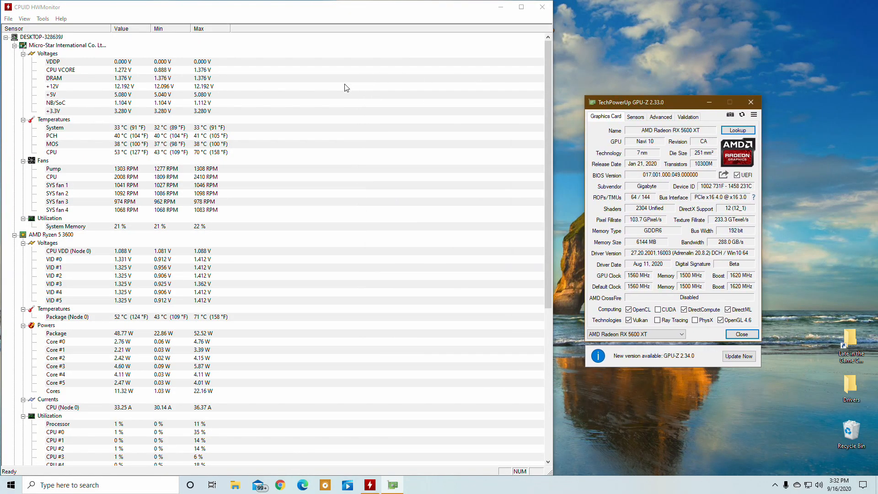
# Scroll through HWMonitor's live CPU and GPU sensor readings
pyautogui.scroll(-3)
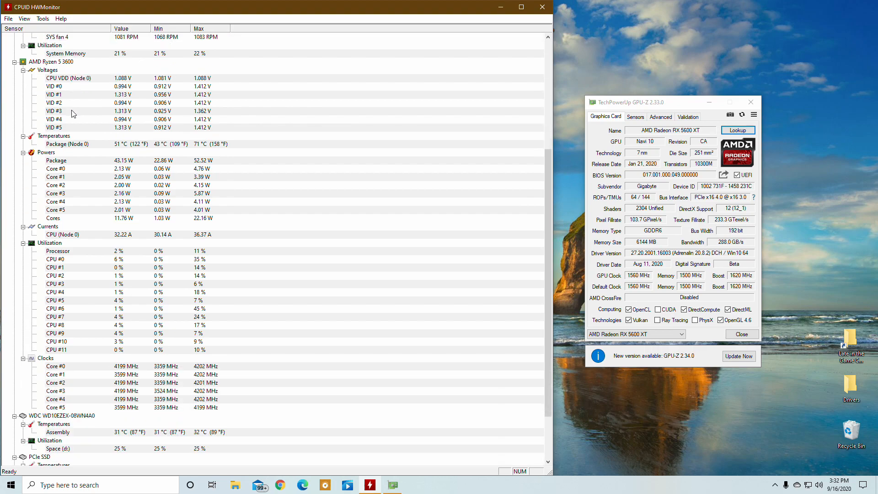
pyautogui.scroll(-3)
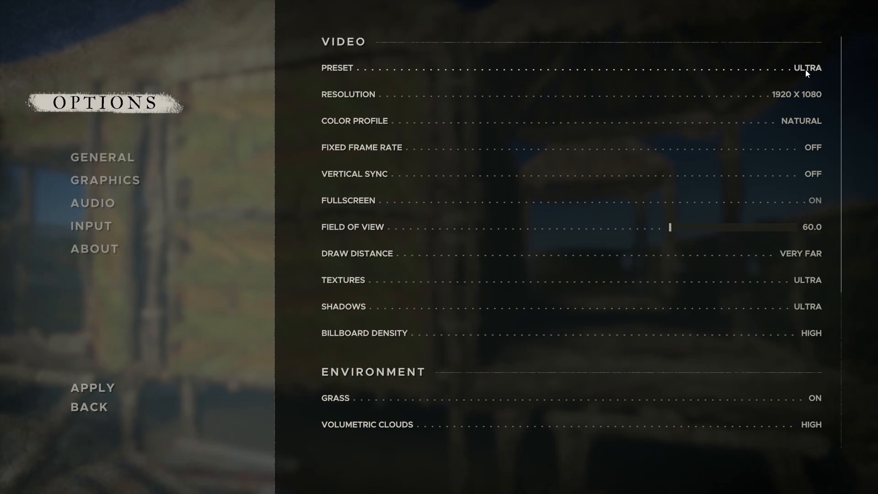
# Cycle the preset through Laptop and Medium to Ultra and apply it
pyautogui.click(806, 67)
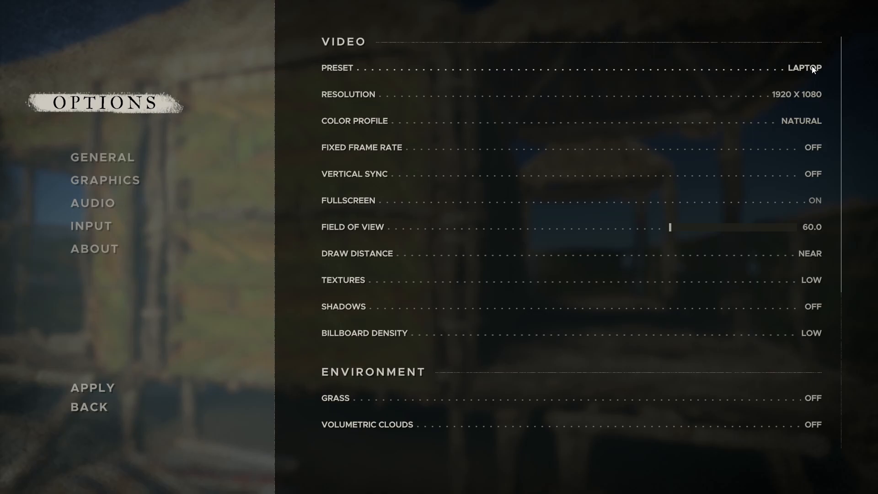
pyautogui.click(802, 67)
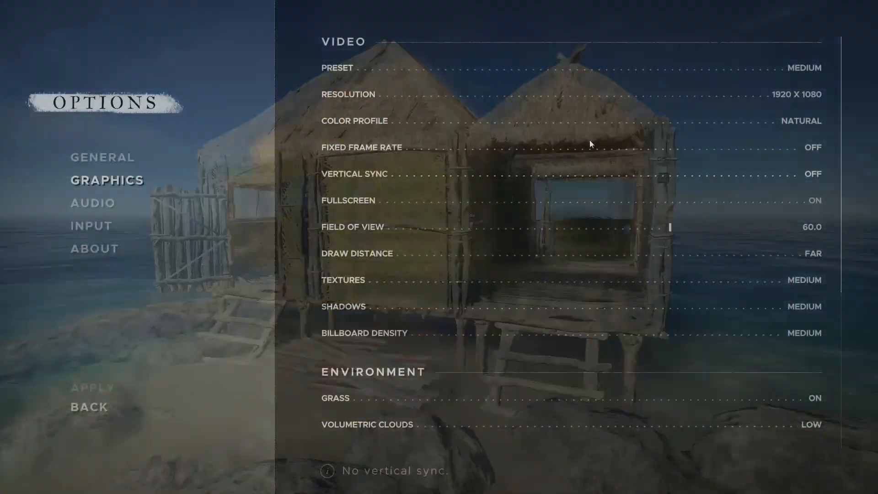
pyautogui.click(803, 68)
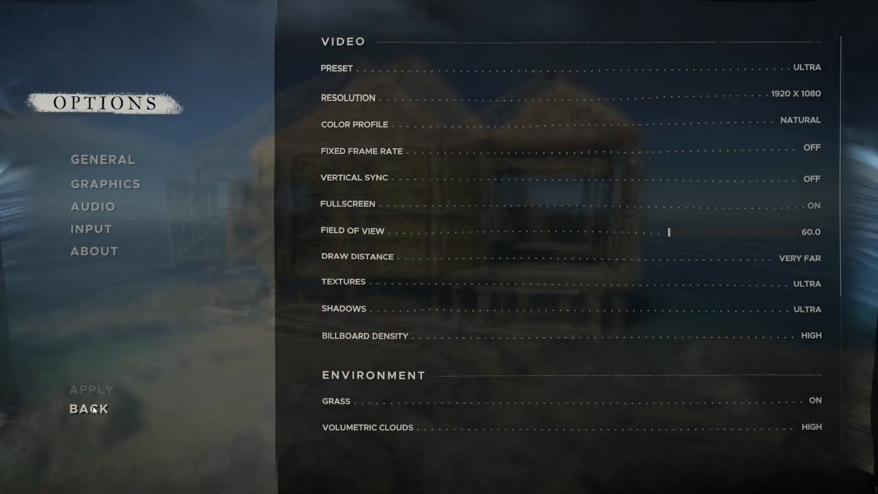
pyautogui.click(105, 183)
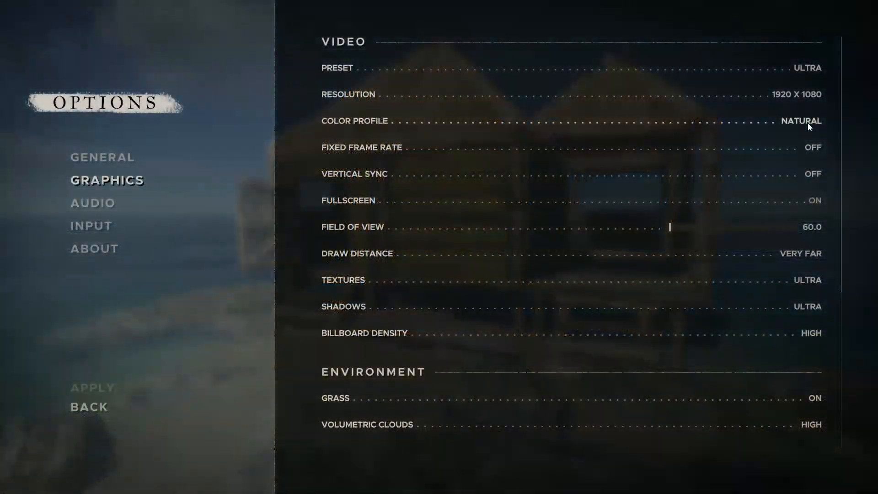
# Switch the Color Profile from Natural to Vibrant, turning the graphics preset Custom
pyautogui.click(800, 121)
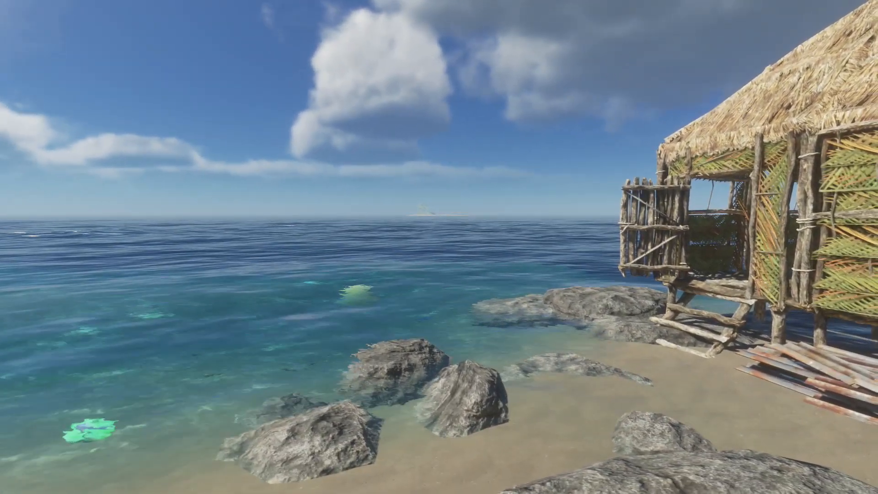
pyautogui.moveTo(438, 247)
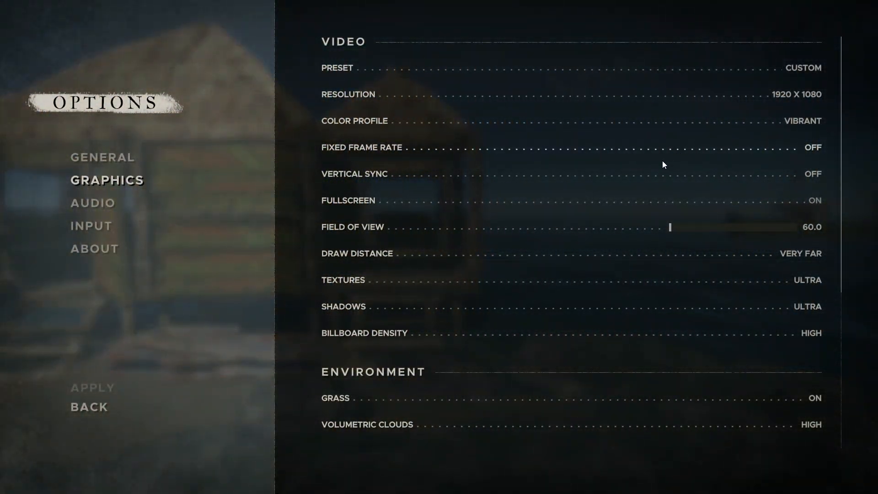
pyautogui.moveTo(653, 185)
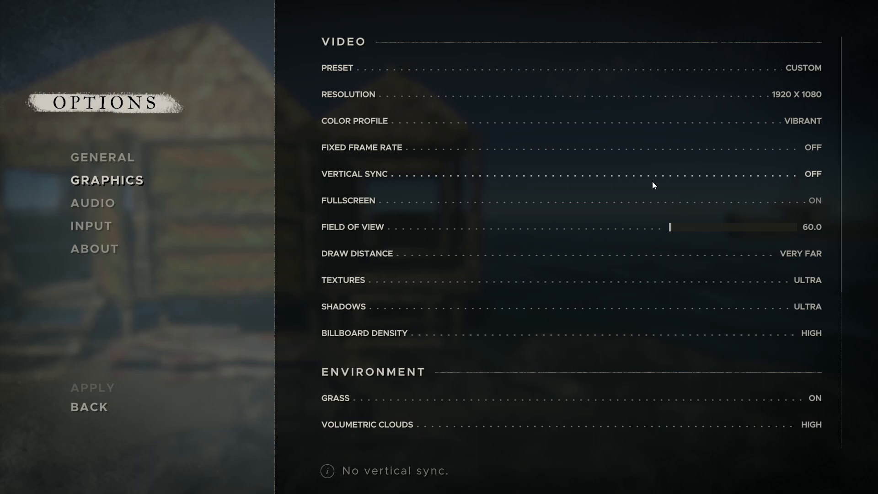
pyautogui.moveTo(796, 161)
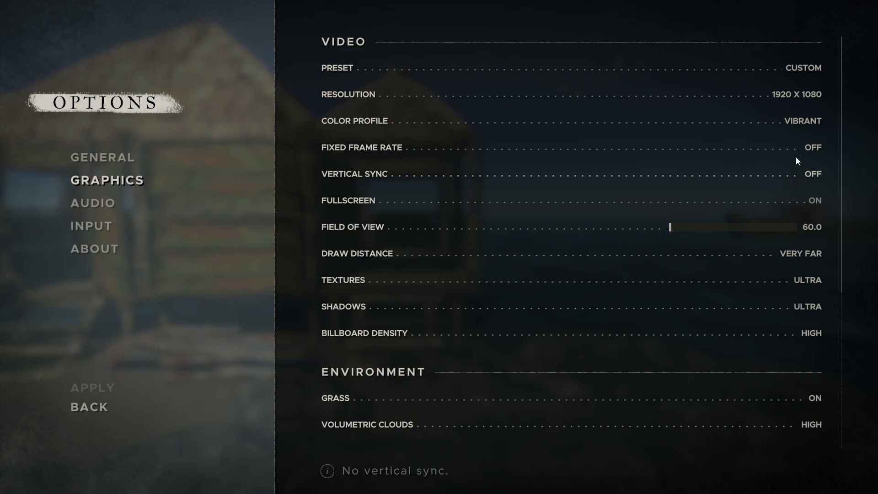
# Enable a Fixed Frame Rate cap of 60 FPS, then move to the Audio options
pyautogui.click(811, 147)
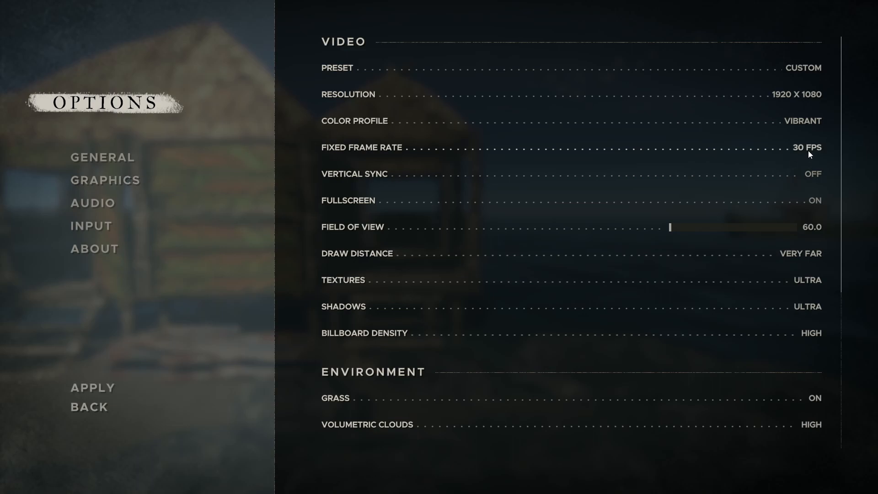
pyautogui.click(805, 147)
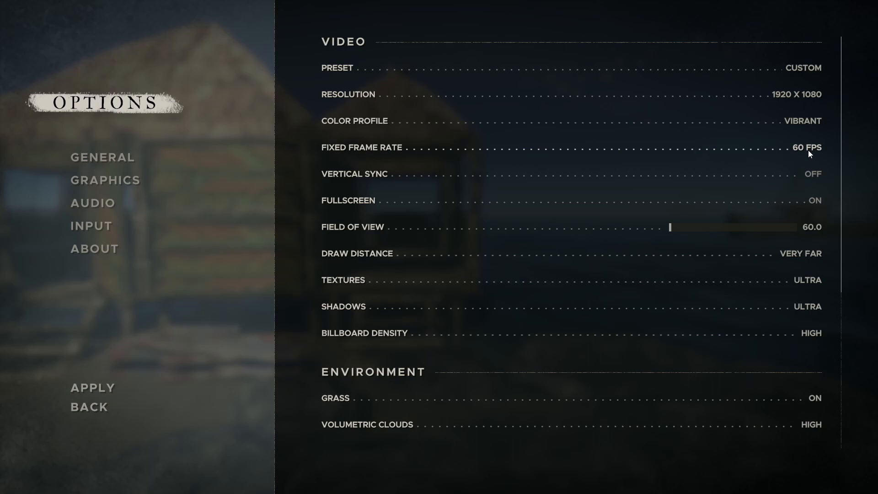
pyautogui.moveTo(806, 173)
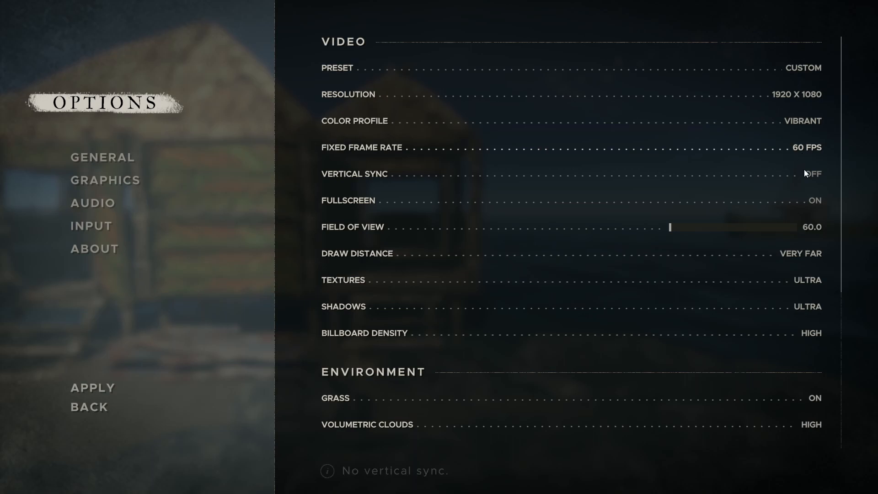
pyautogui.moveTo(808, 176)
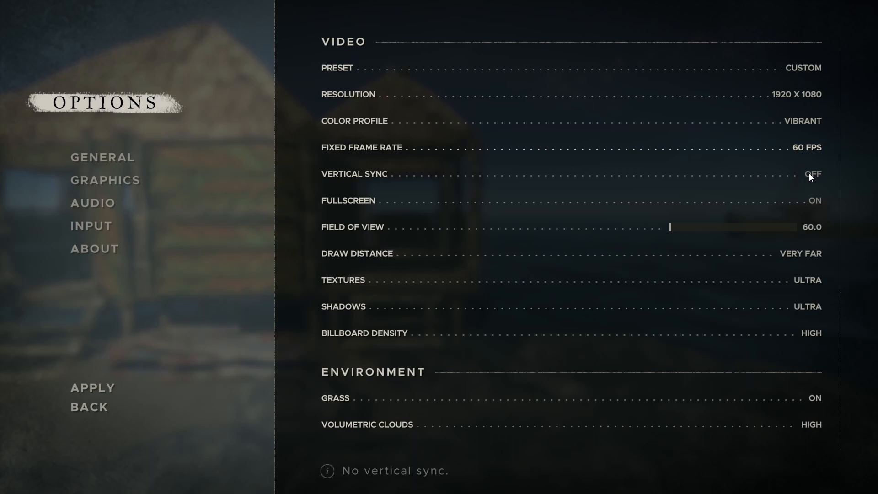
pyautogui.moveTo(808, 202)
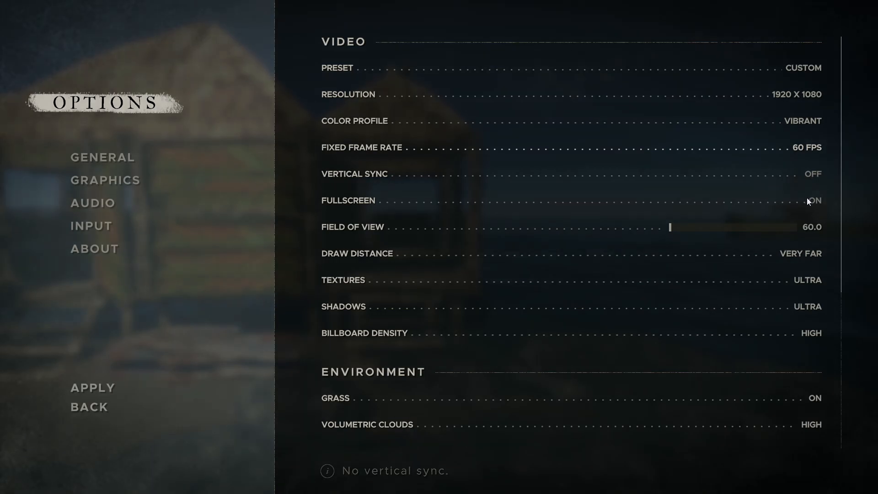
pyautogui.click(92, 203)
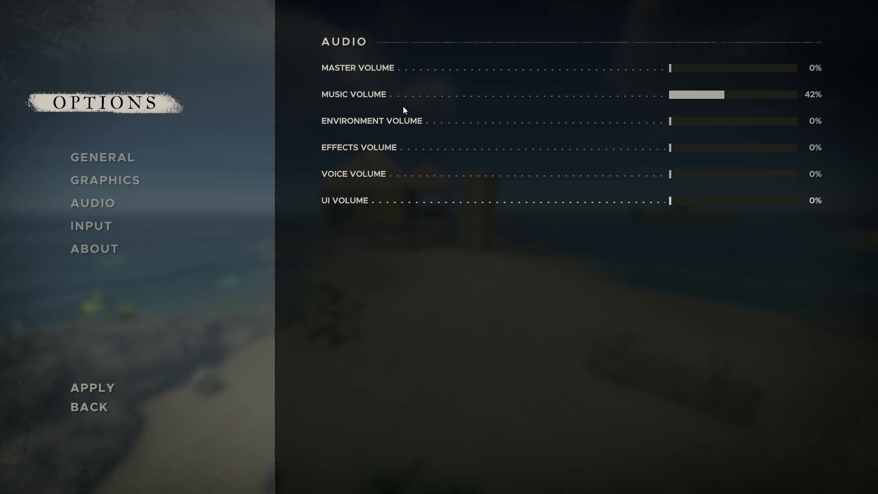
# Adjust the audio volume sliders to 42% with Master Volume at 0%, then go to Input options
pyautogui.click(89, 407)
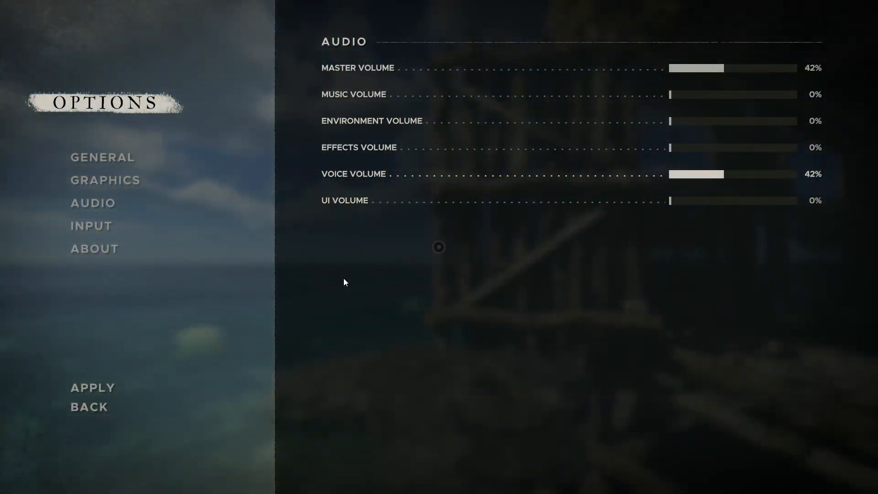
pyautogui.click(89, 406)
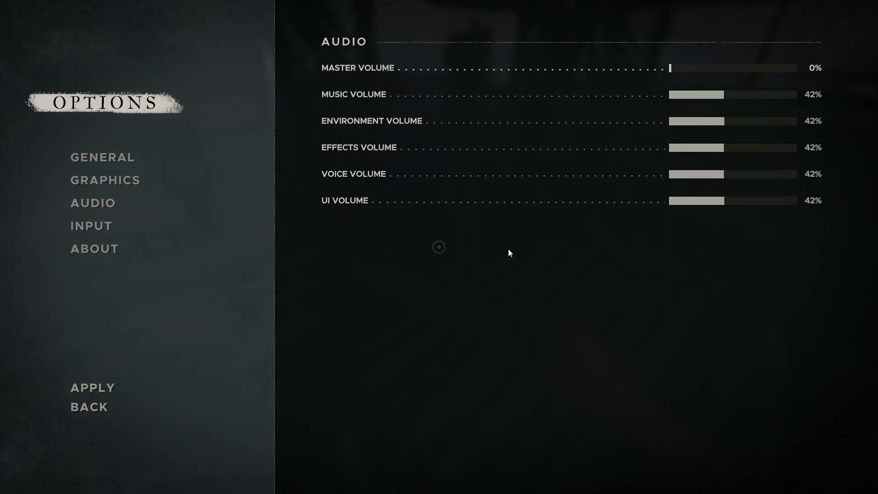
pyautogui.click(91, 225)
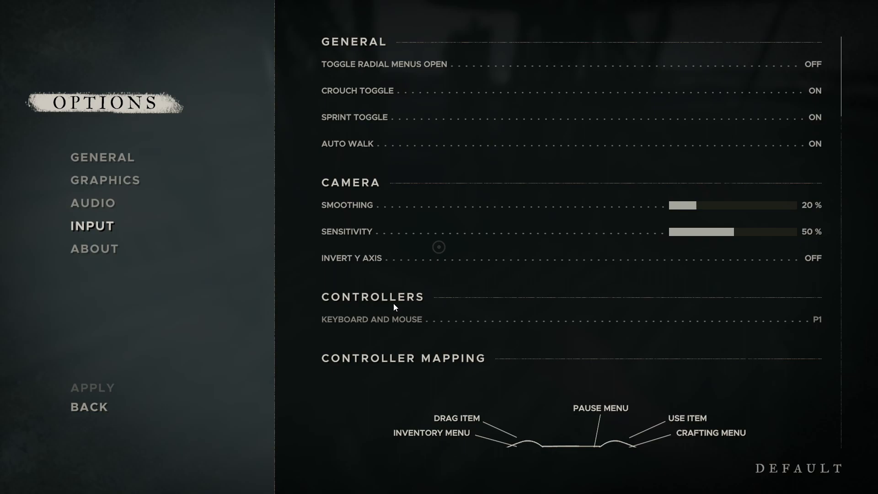
pyautogui.moveTo(416, 270)
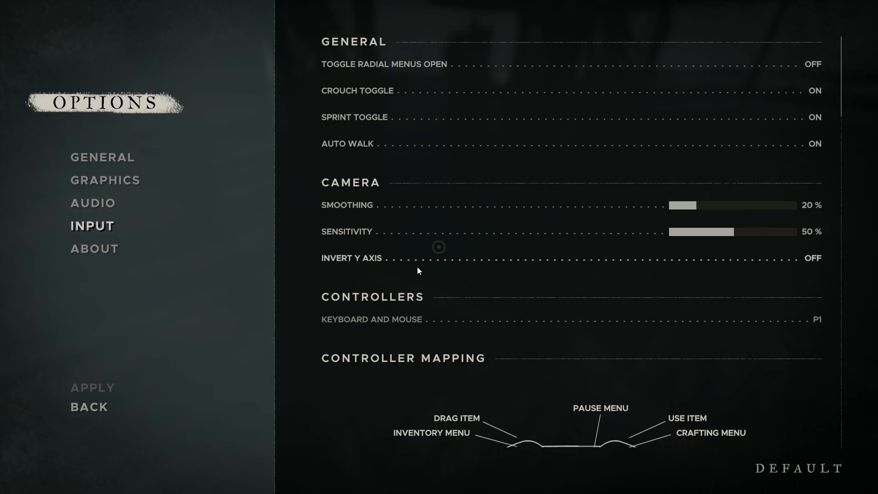
pyautogui.moveTo(424, 283)
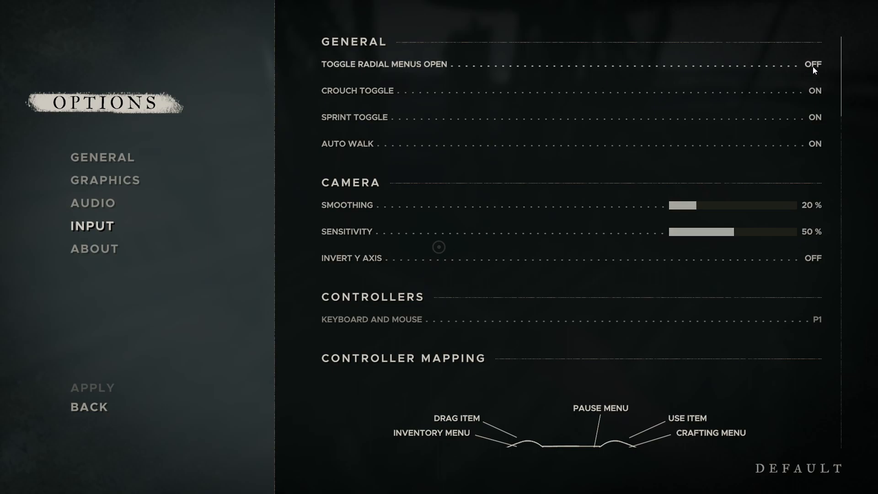
# Turn Toggle Radial Menus Open from Off to On in the Input options
pyautogui.click(812, 64)
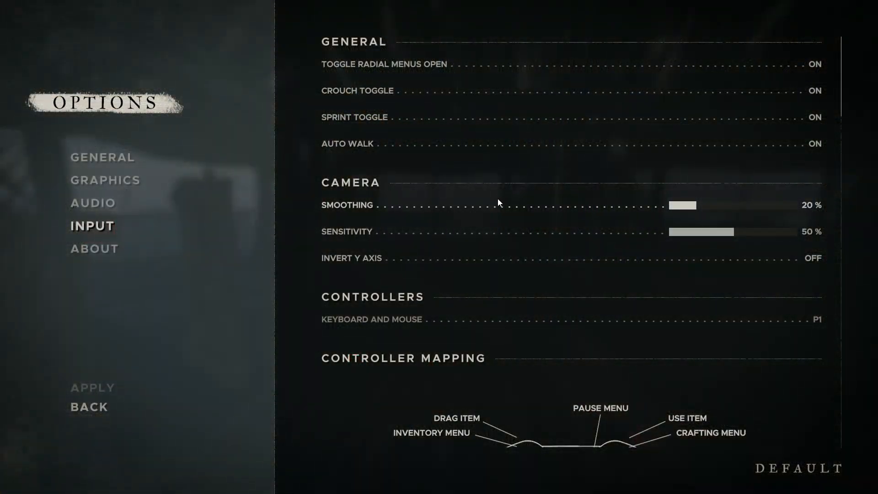
pyautogui.moveTo(516, 228)
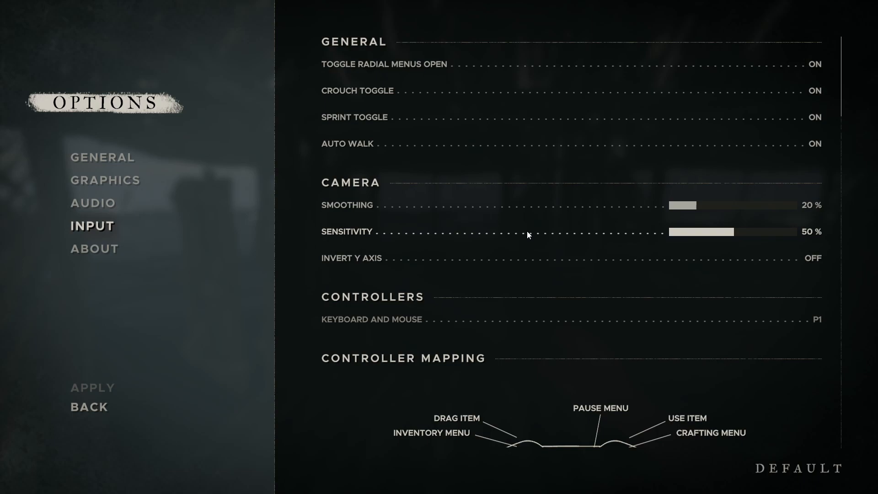
# Scroll the Input page past Controller and Control Mapping to the Fire Lighting and Vehicle bindings
pyautogui.scroll(-3)
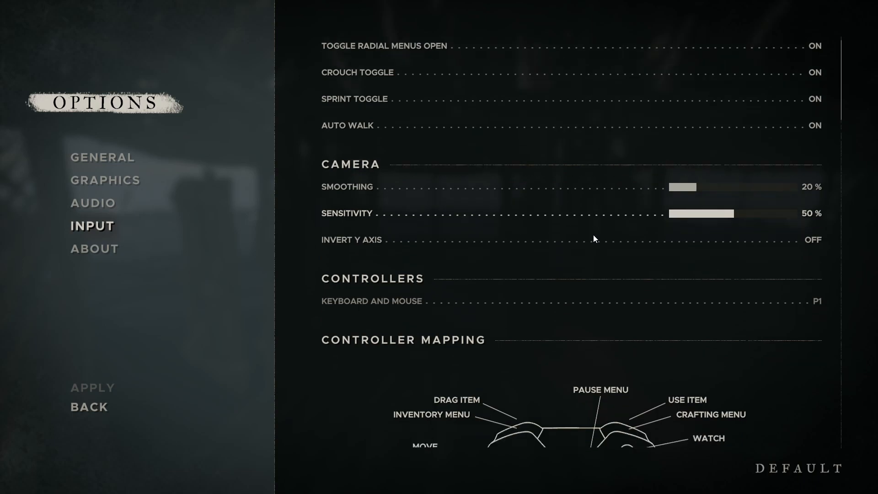
pyautogui.scroll(-3)
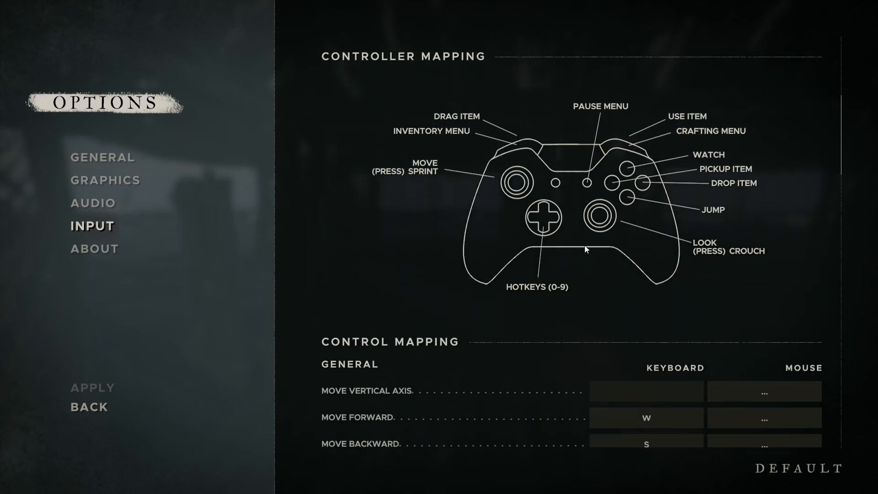
pyautogui.scroll(-3)
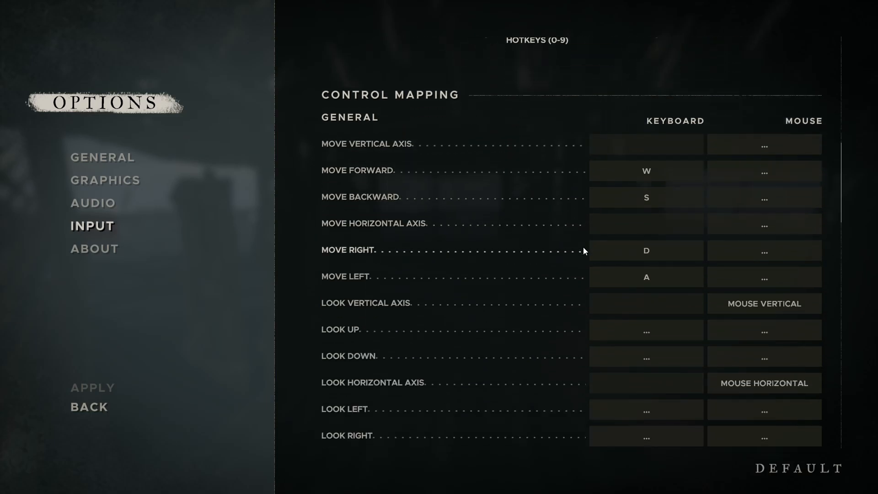
pyautogui.scroll(-3)
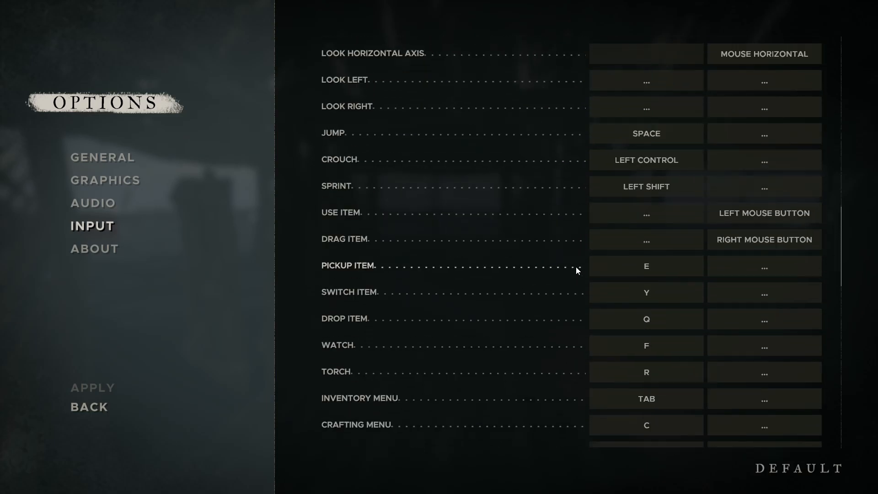
pyautogui.scroll(-3)
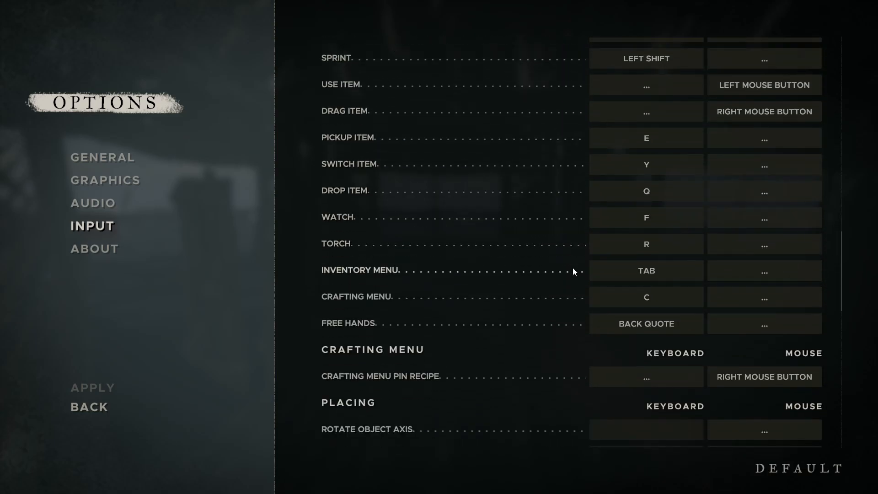
pyautogui.scroll(-3)
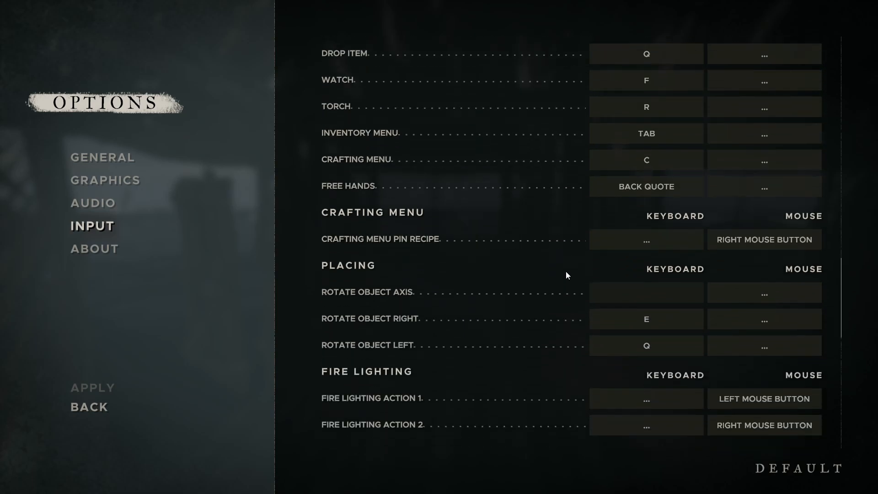
pyautogui.scroll(-3)
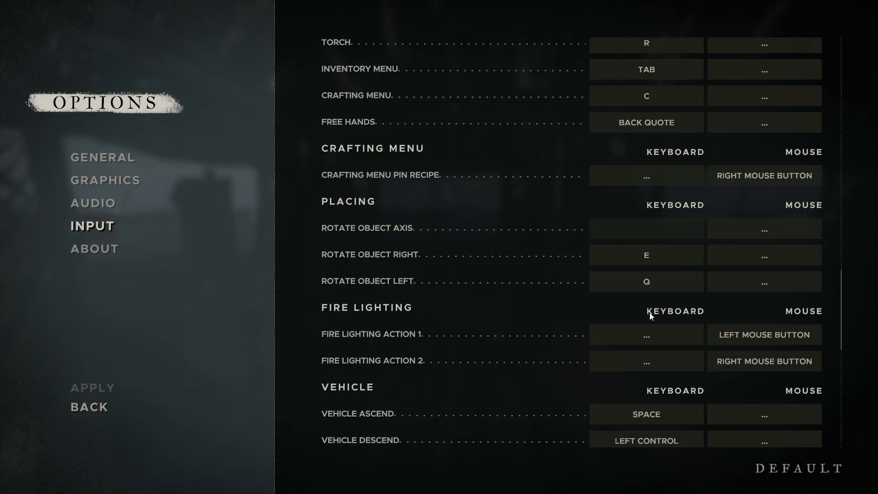
pyautogui.moveTo(668, 318)
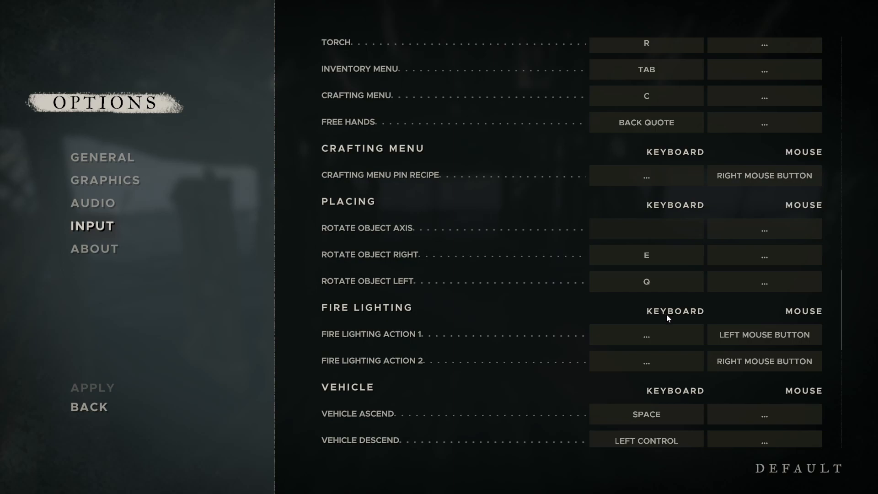
# Bind Fire Lighting Action 1 to the L key, then remove that binding again
pyautogui.click(645, 334)
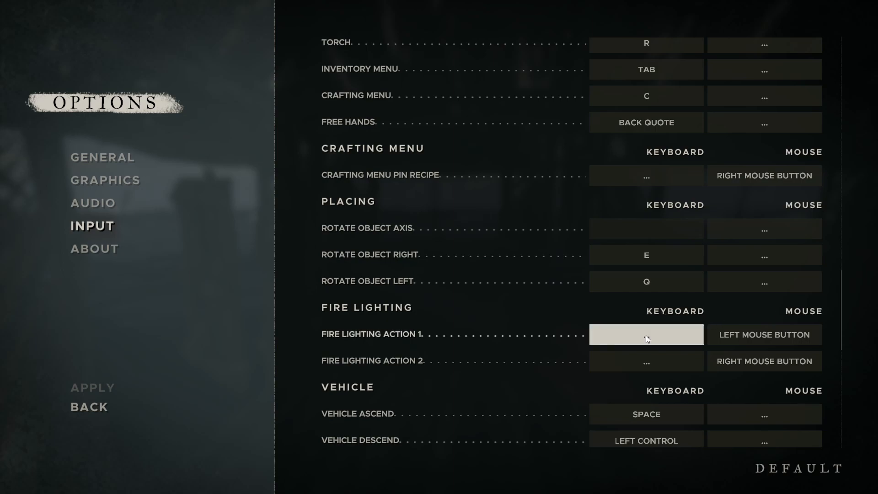
pyautogui.click(646, 334)
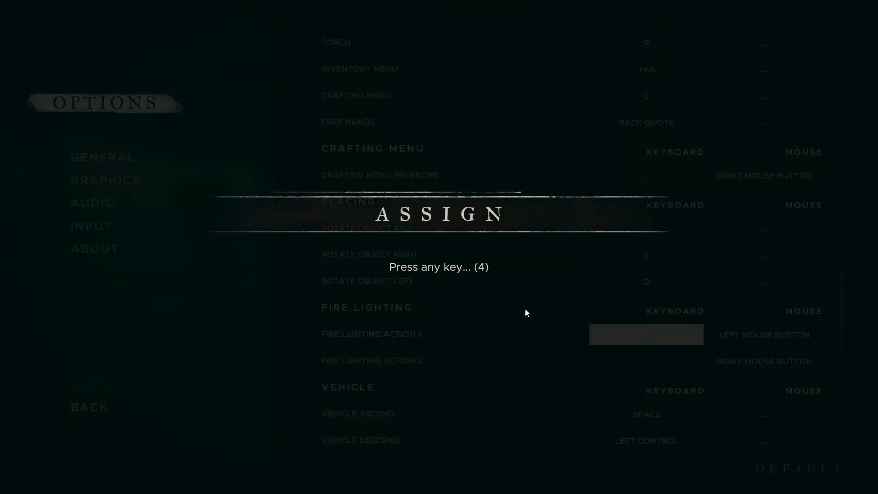
pyautogui.press('l')
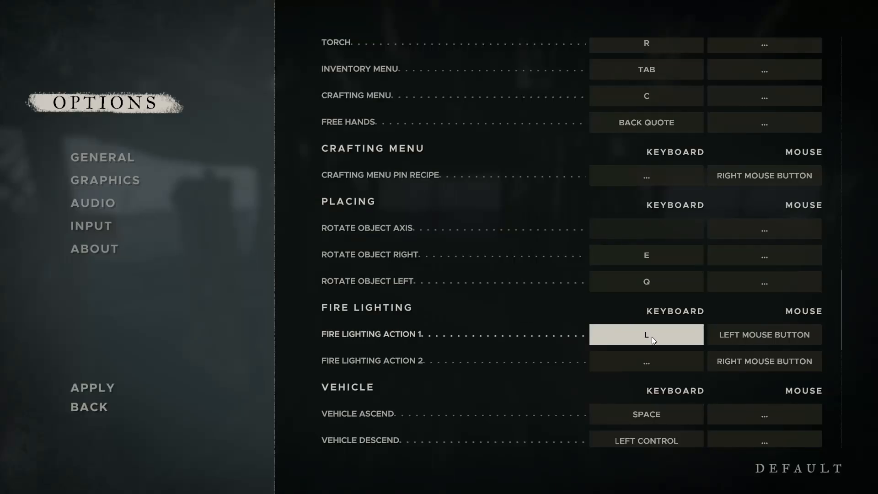
pyautogui.click(646, 335)
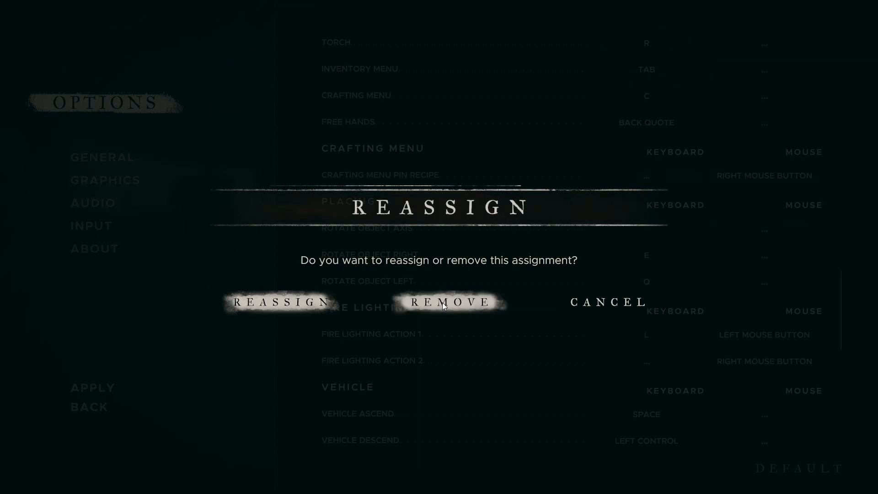
pyautogui.click(449, 302)
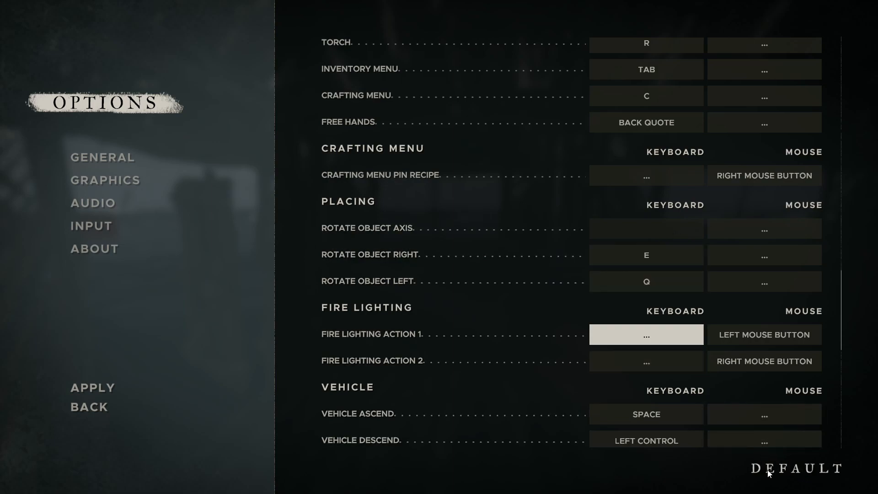
# Show the About page with copyright, disclaimer and Beam Team Games credits
pyautogui.click(94, 248)
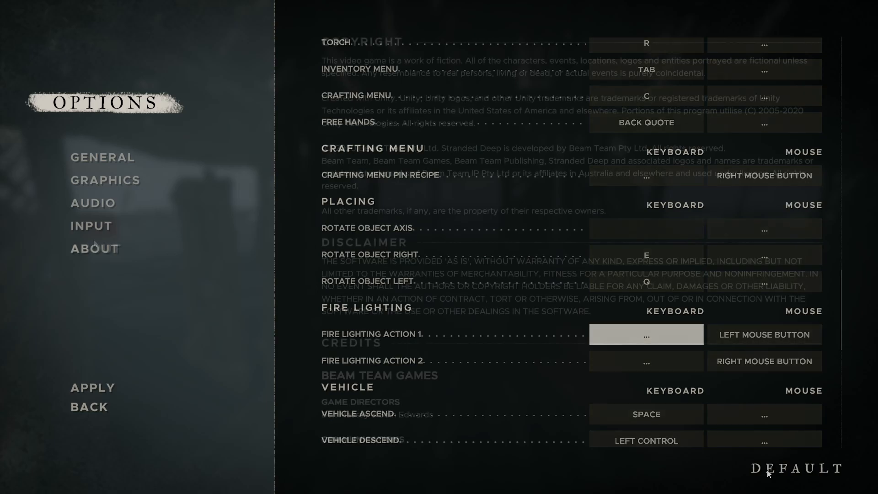
pyautogui.click(95, 248)
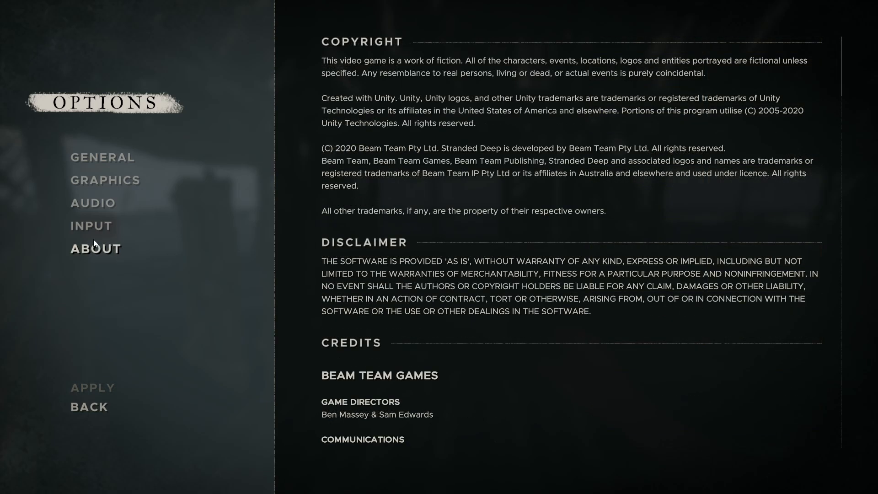